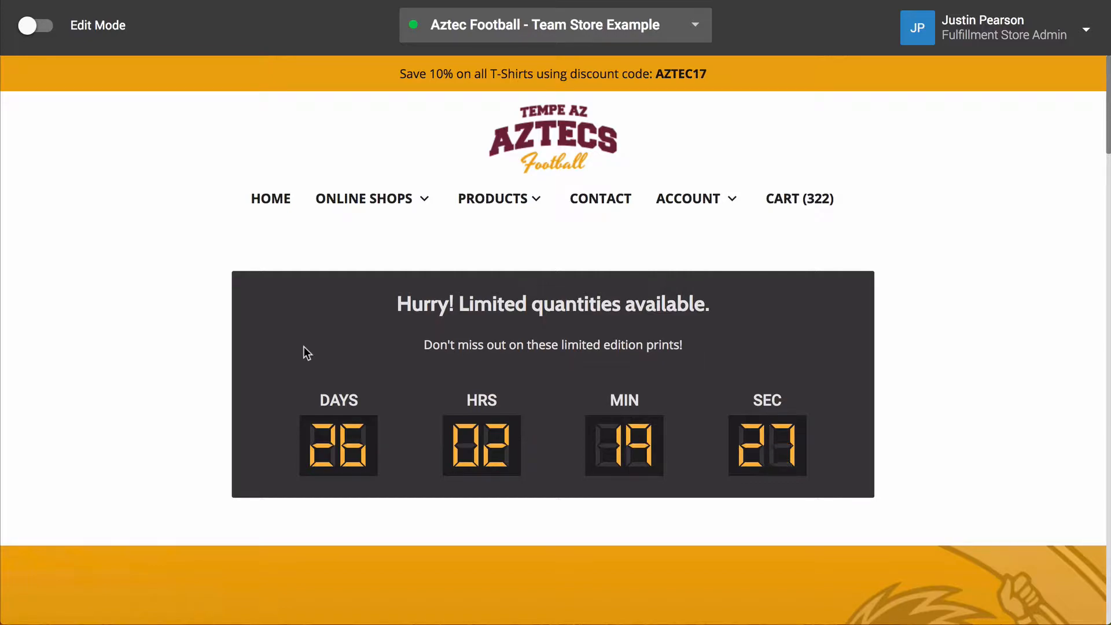
mouse_move(82, 170)
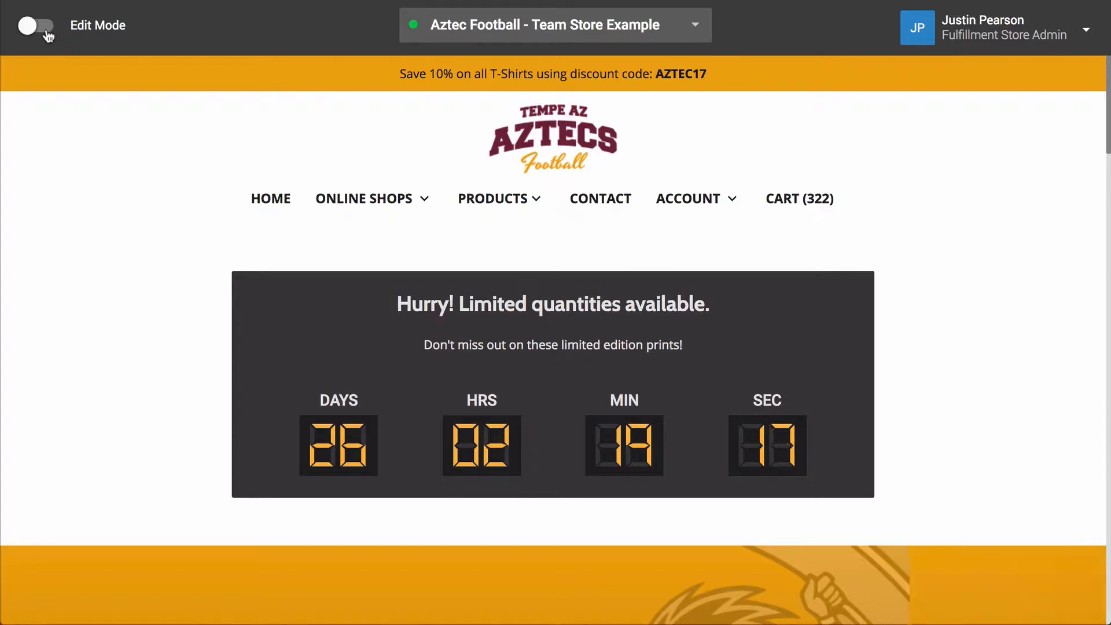
Step: Switch on Edit Mode for the Aztec Football team store
left_click(37, 25)
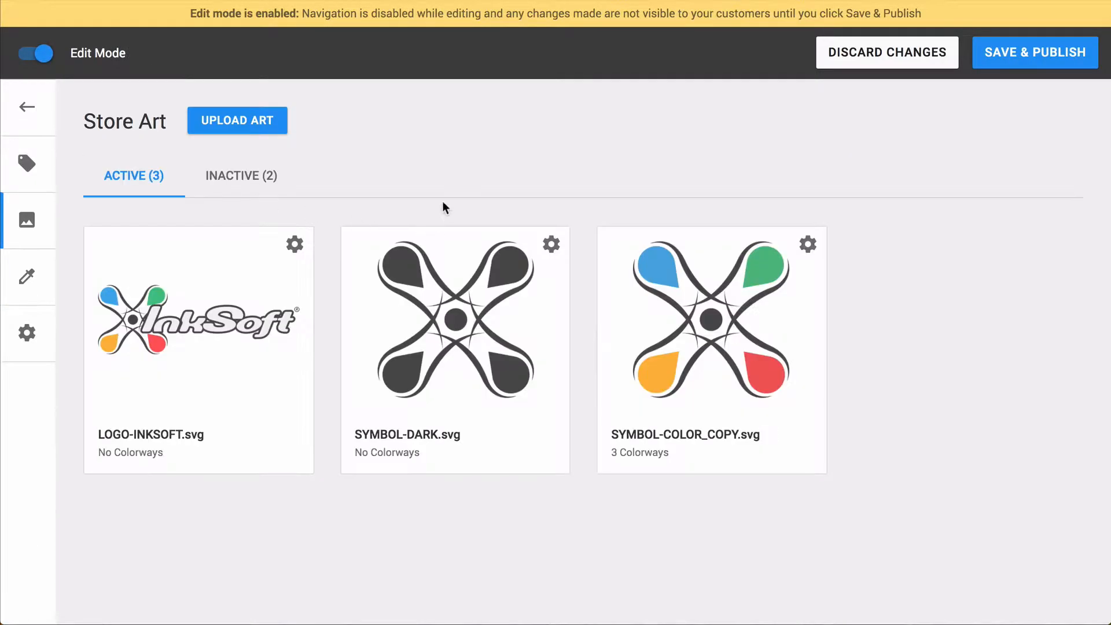
mouse_move(846, 180)
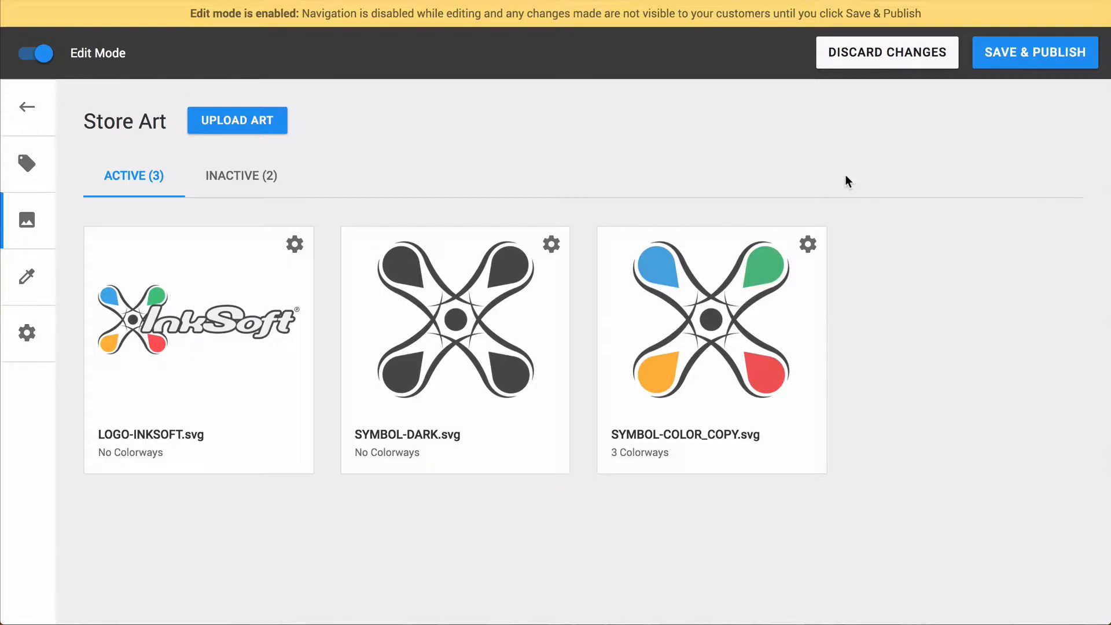
mouse_move(24, 107)
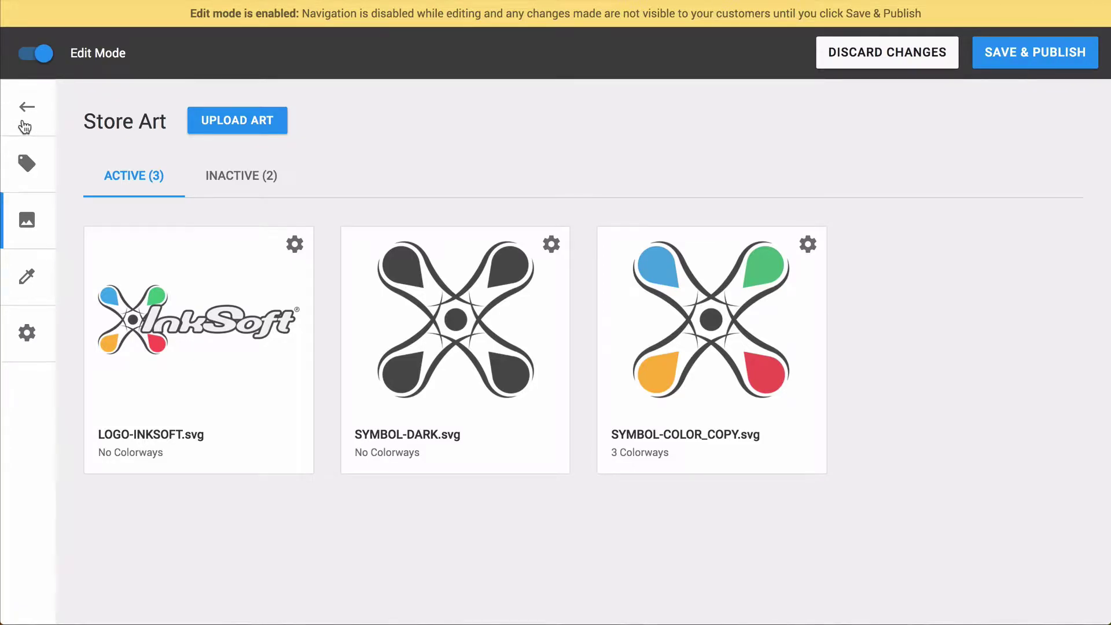
mouse_move(550, 169)
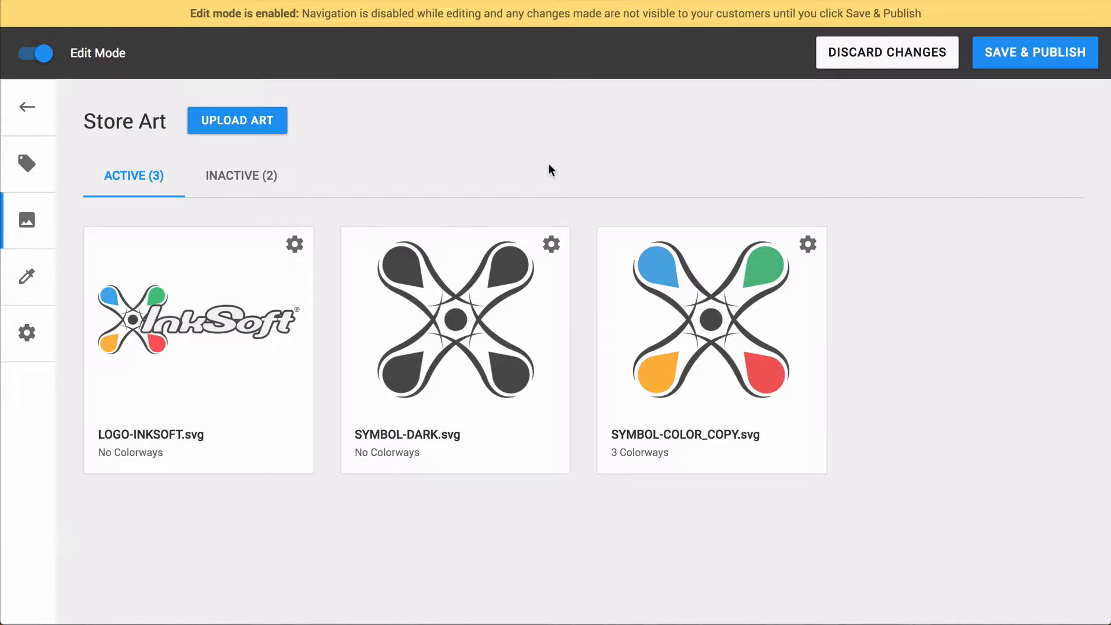
mouse_move(545, 174)
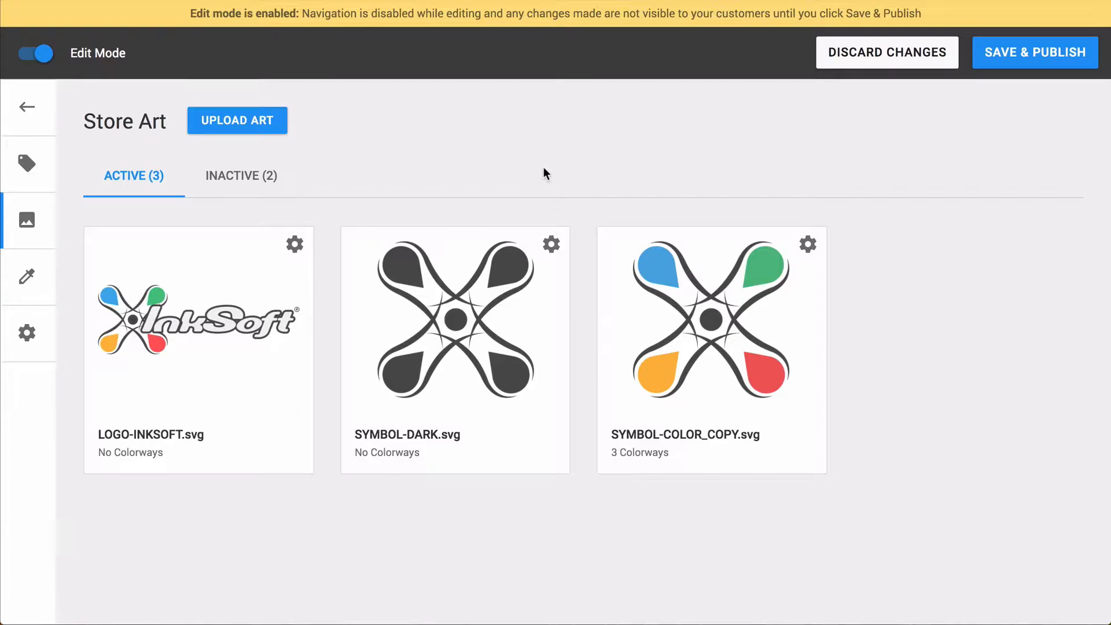
mouse_move(218, 188)
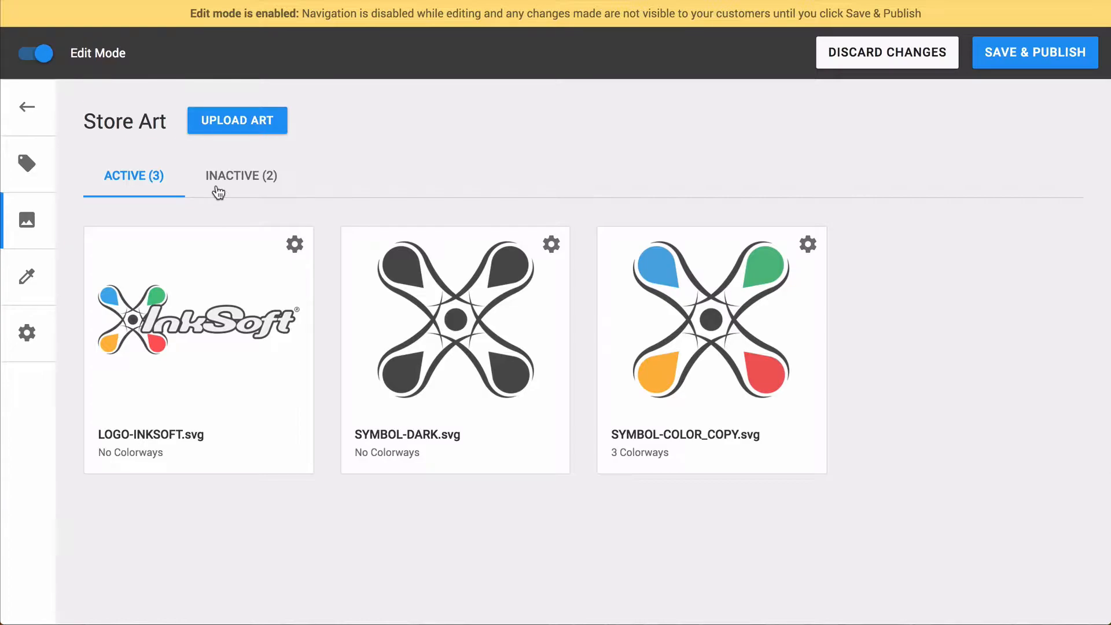
mouse_move(283, 240)
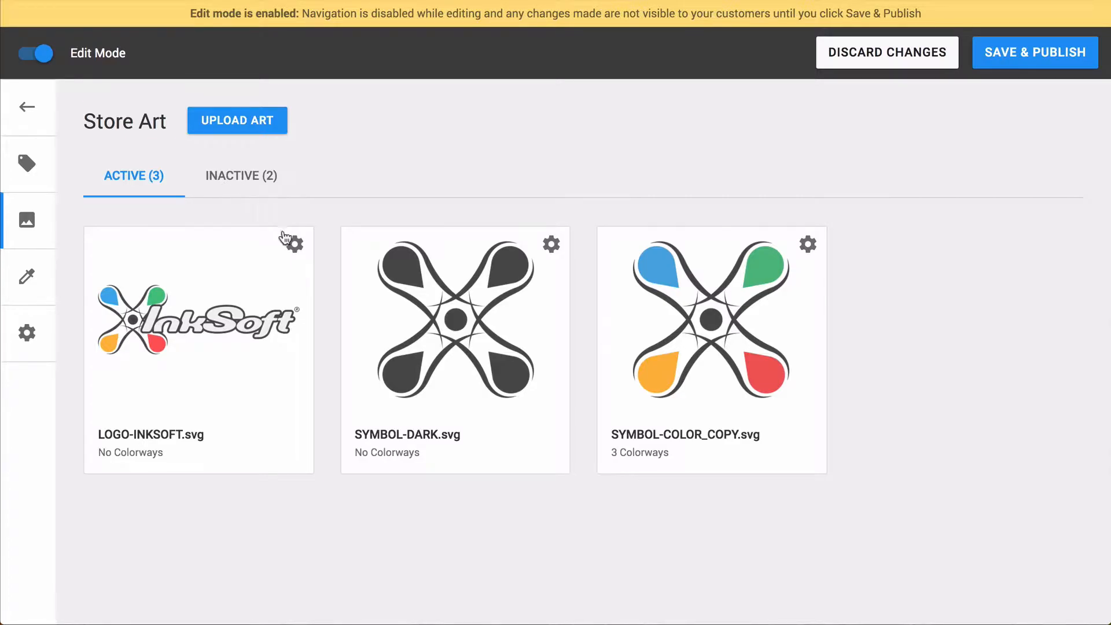
left_click(292, 244)
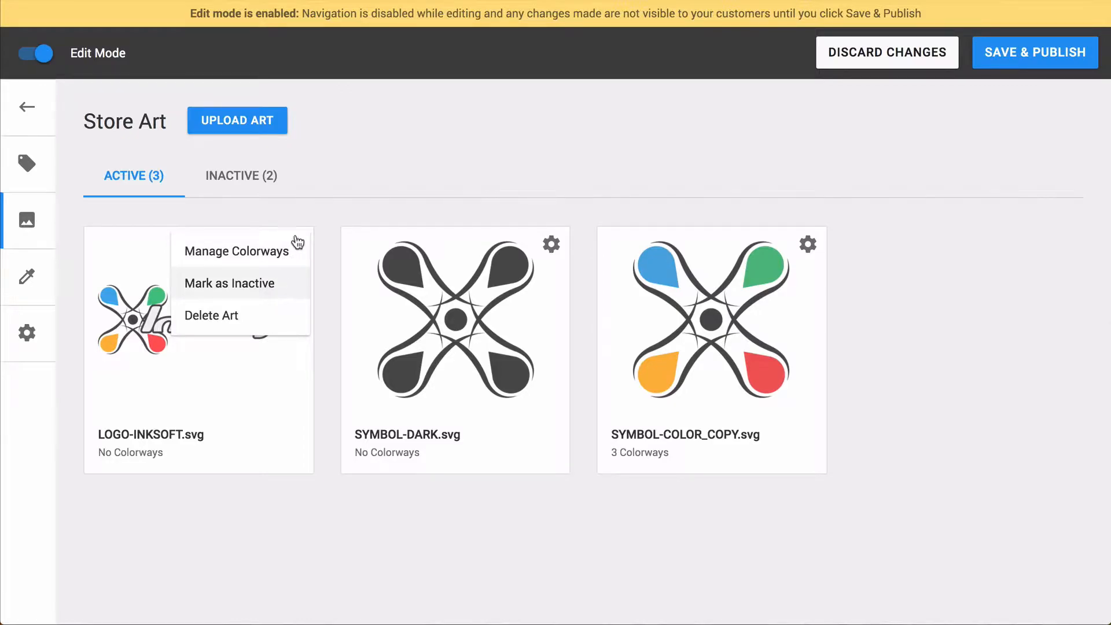
left_click(241, 175)
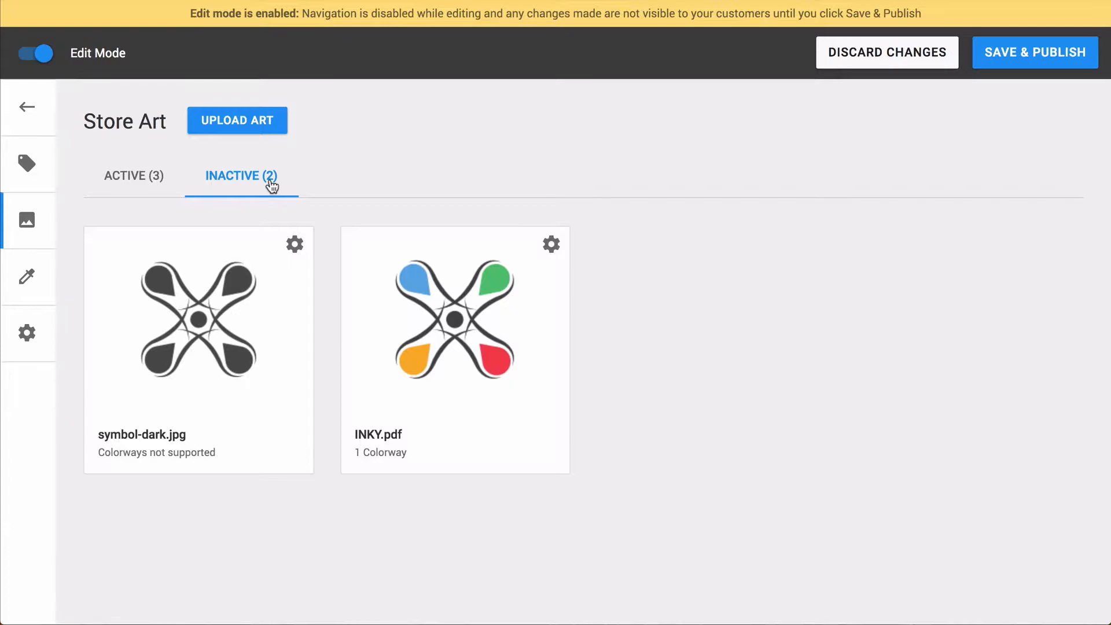
mouse_move(156, 182)
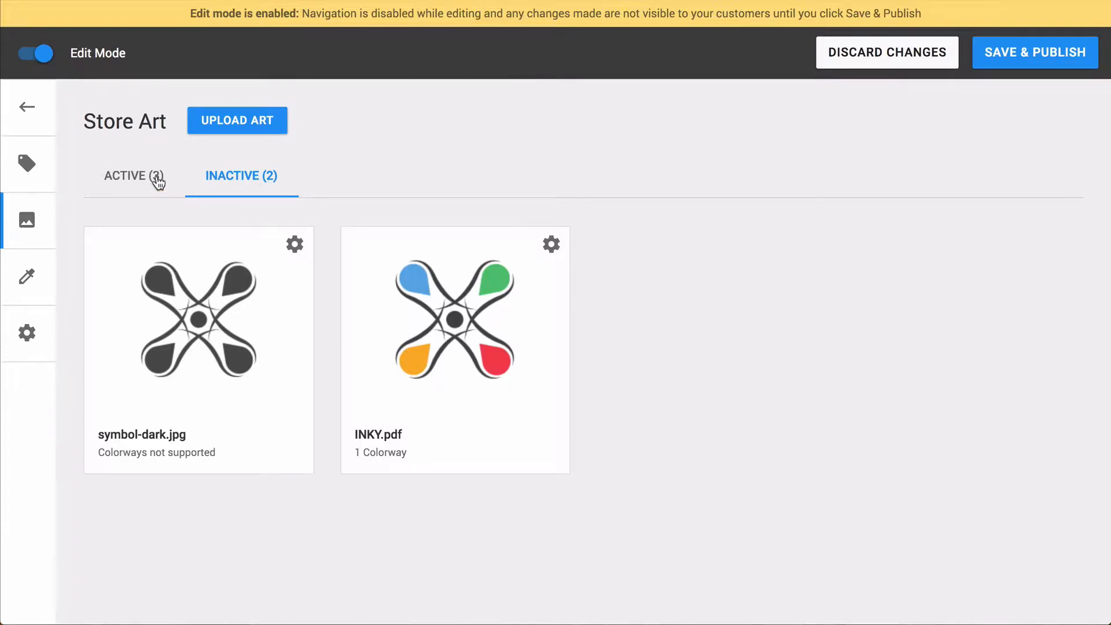
left_click(133, 176)
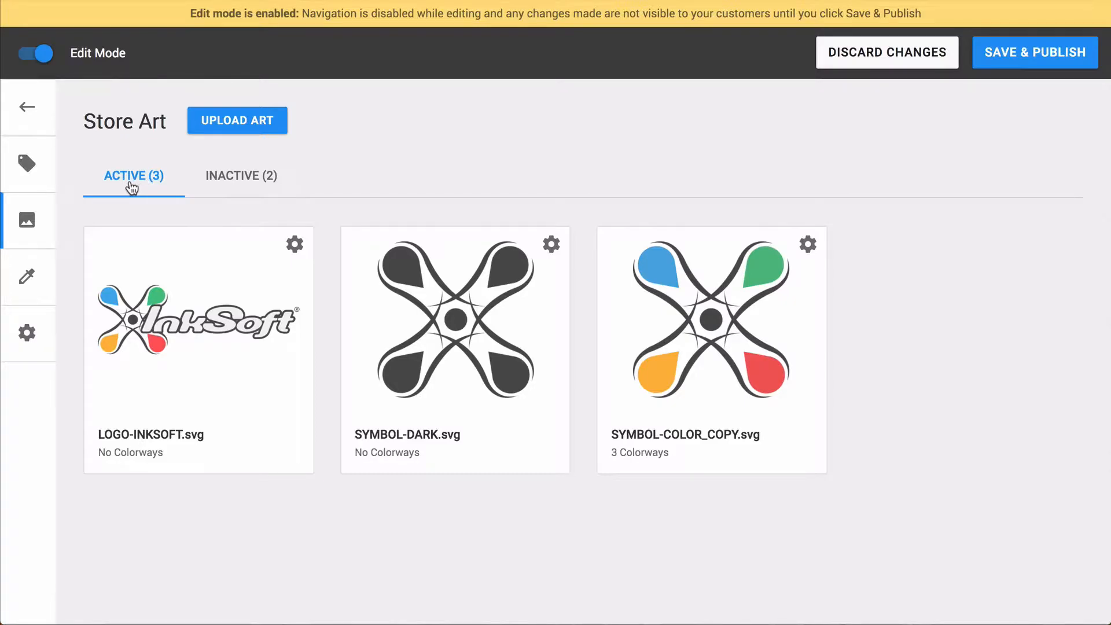
mouse_move(200, 183)
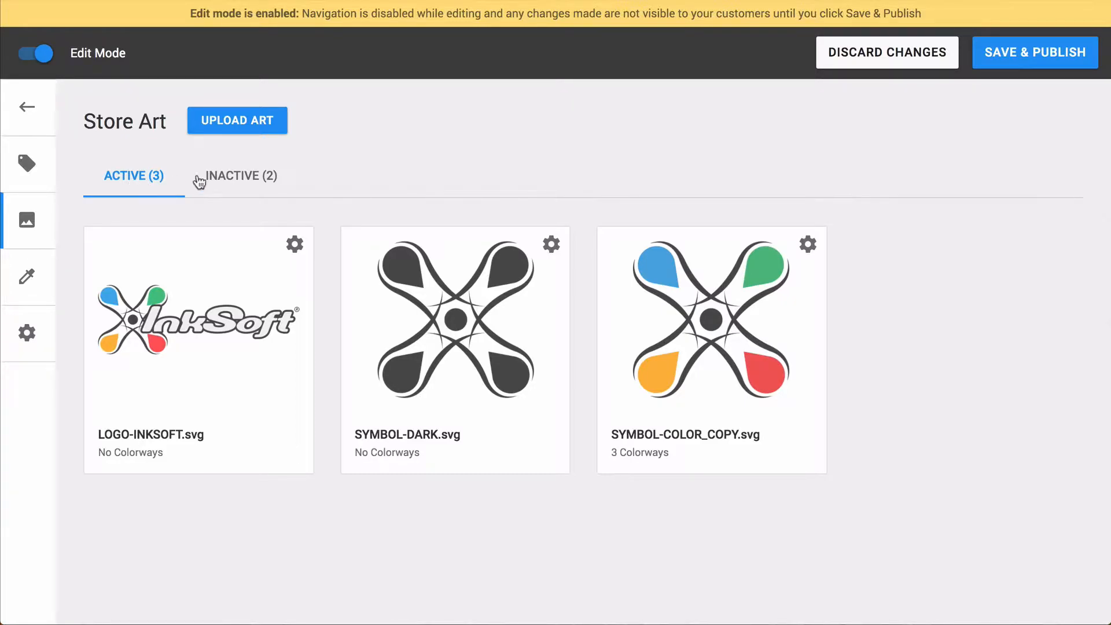
mouse_move(511, 160)
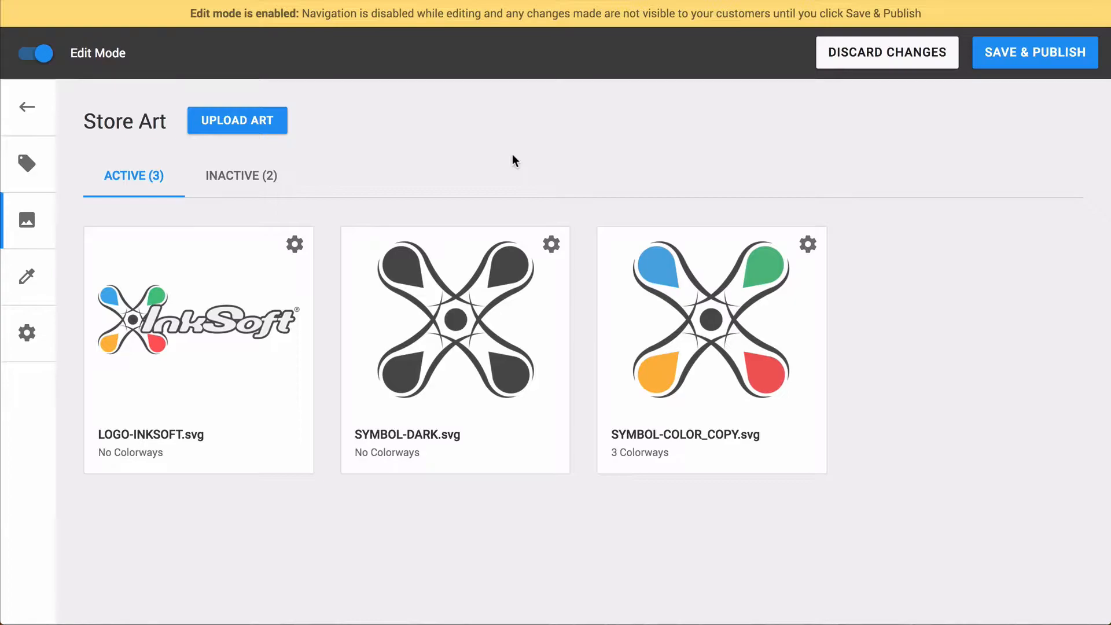
mouse_move(285, 464)
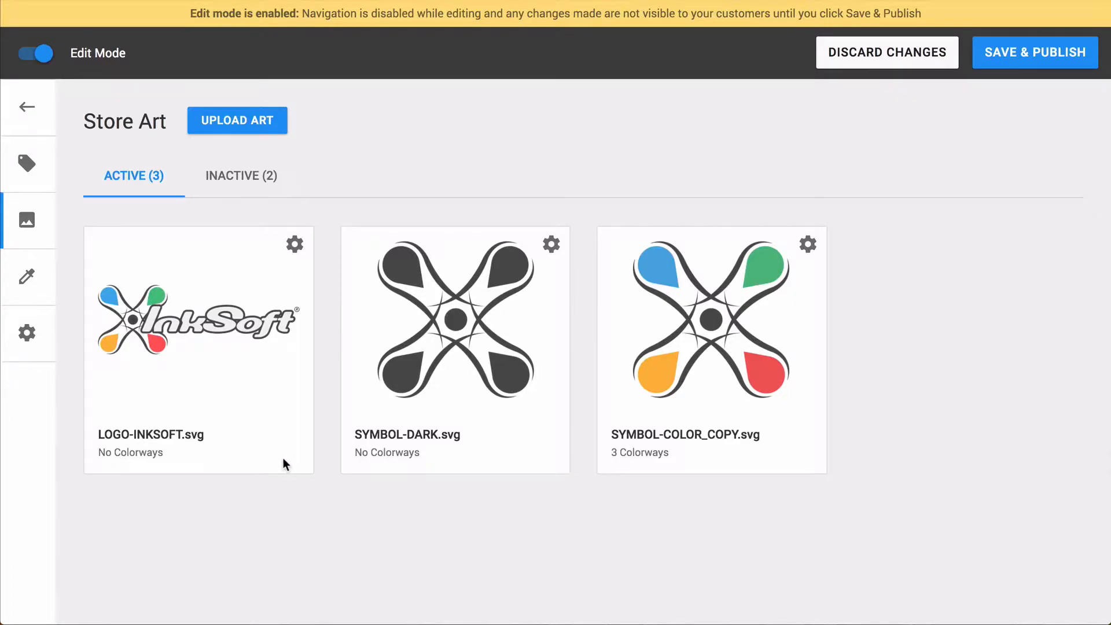
mouse_move(427, 462)
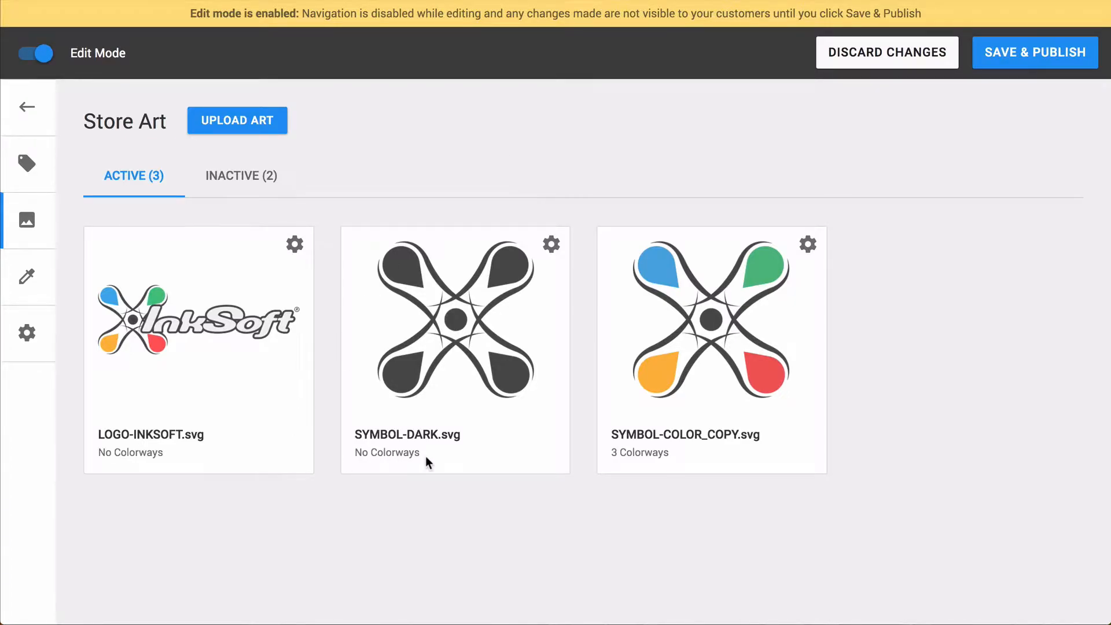
mouse_move(190, 518)
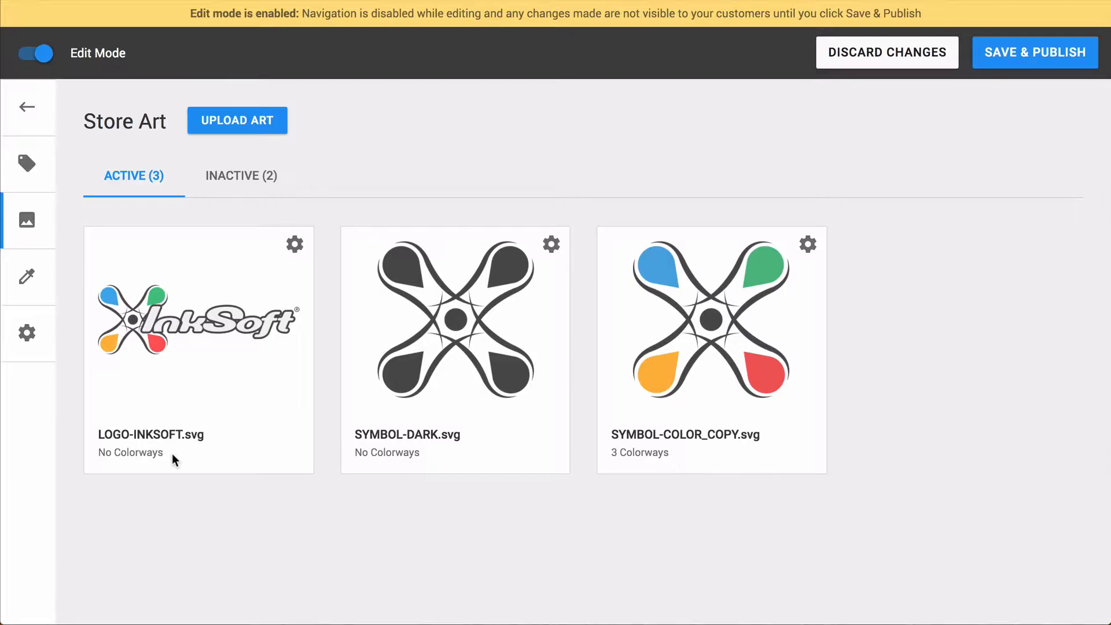
mouse_move(653, 531)
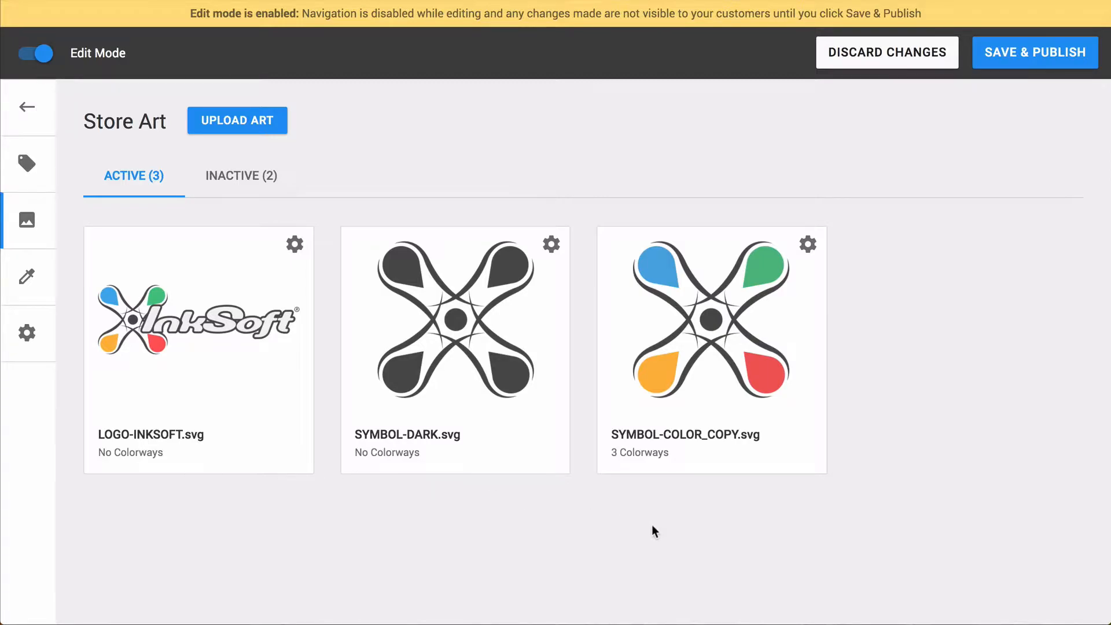
mouse_move(614, 452)
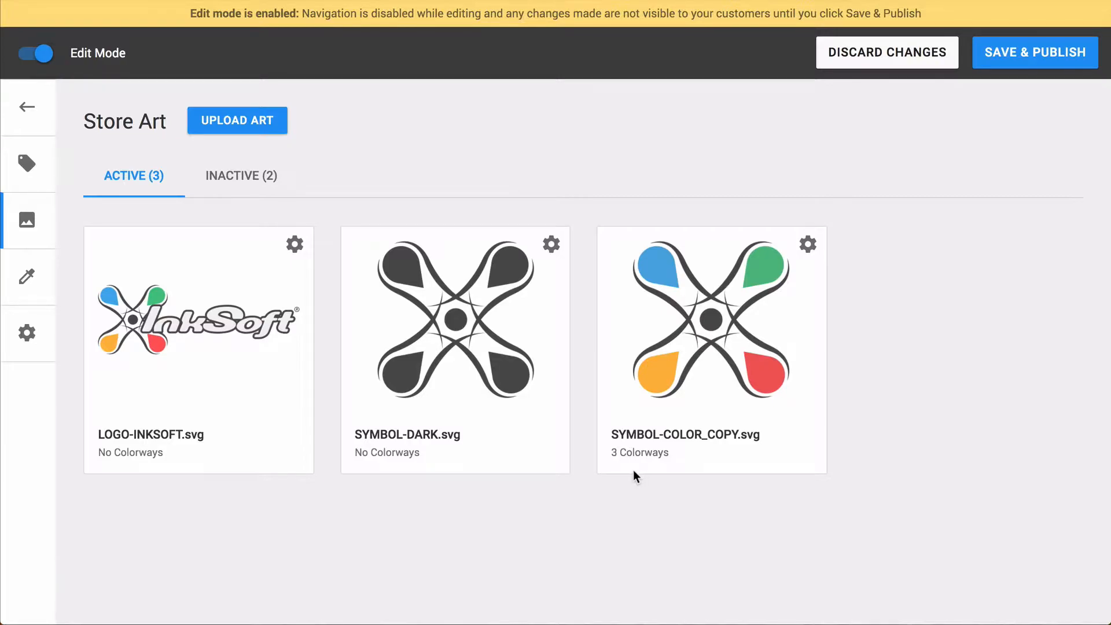
mouse_move(259, 179)
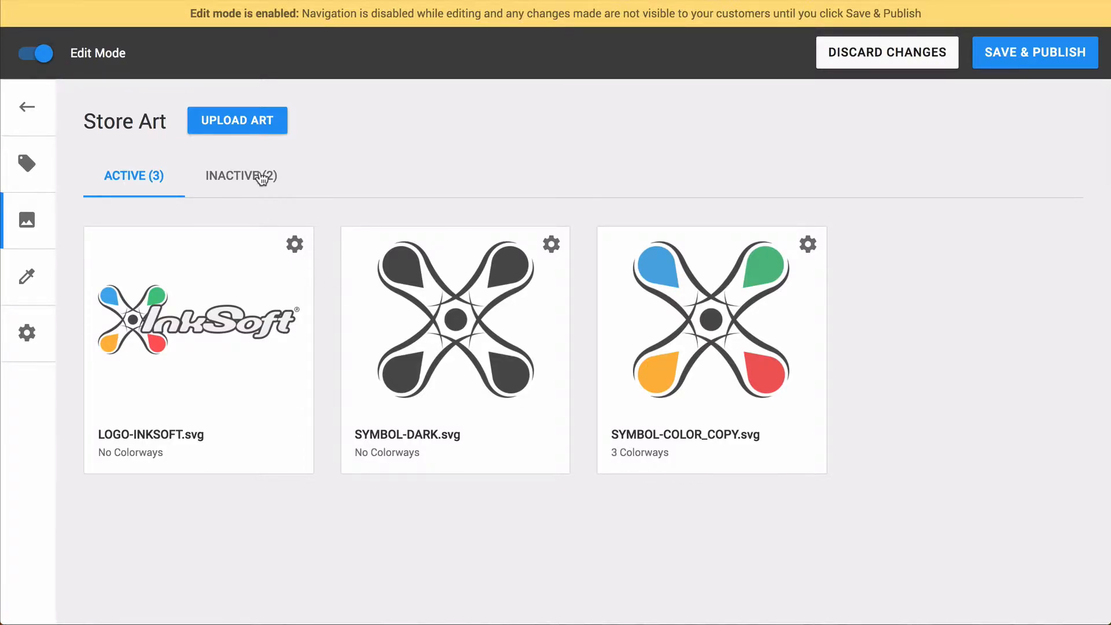
left_click(241, 175)
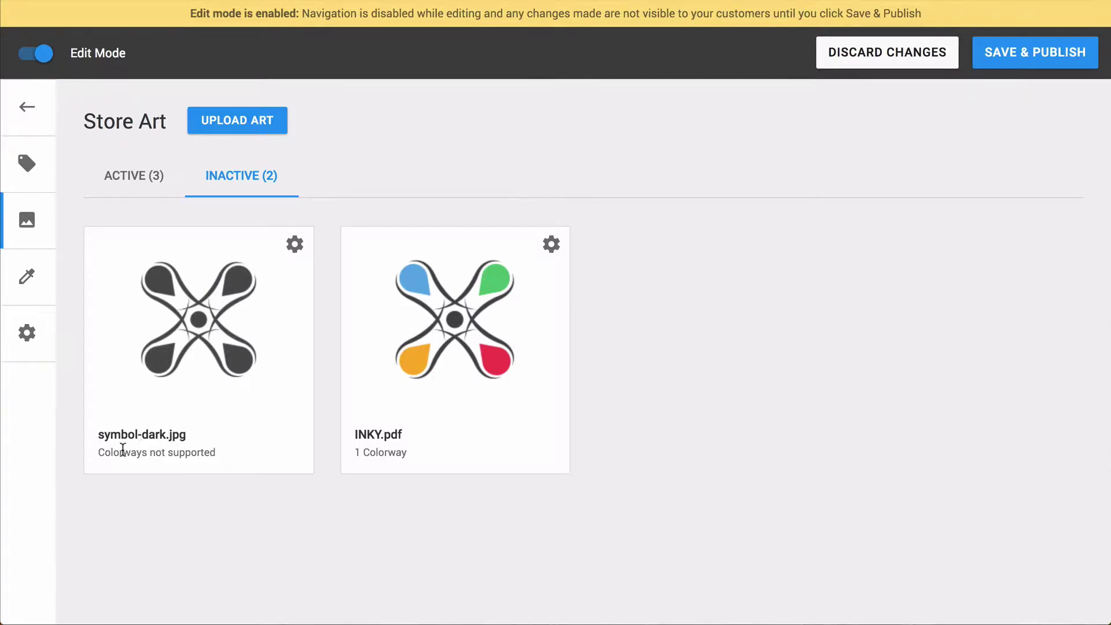
mouse_move(177, 290)
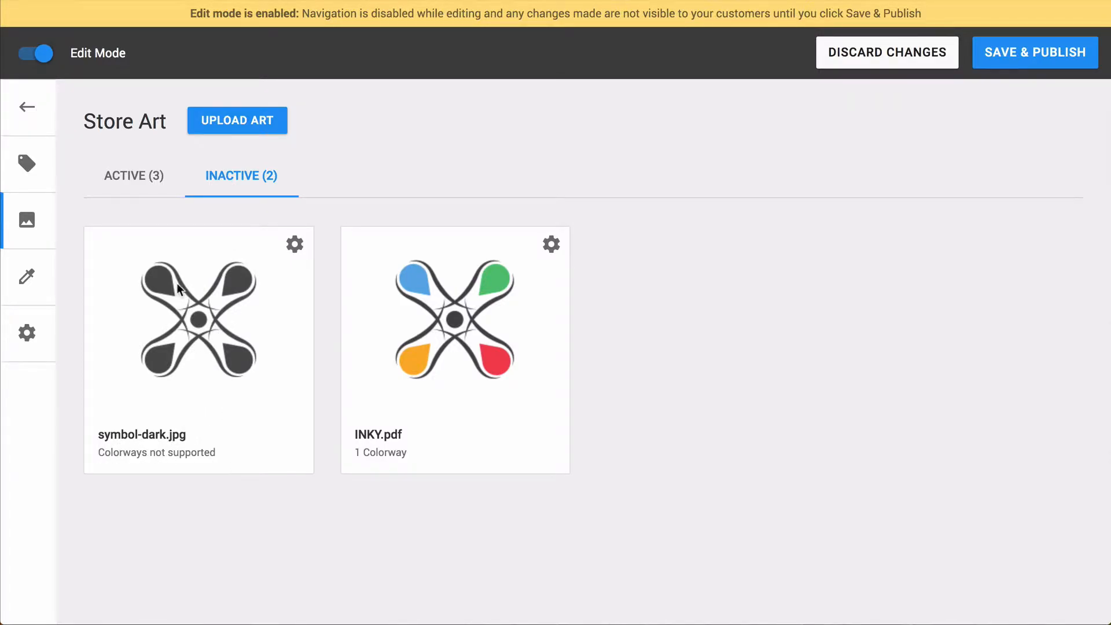
left_click(133, 176)
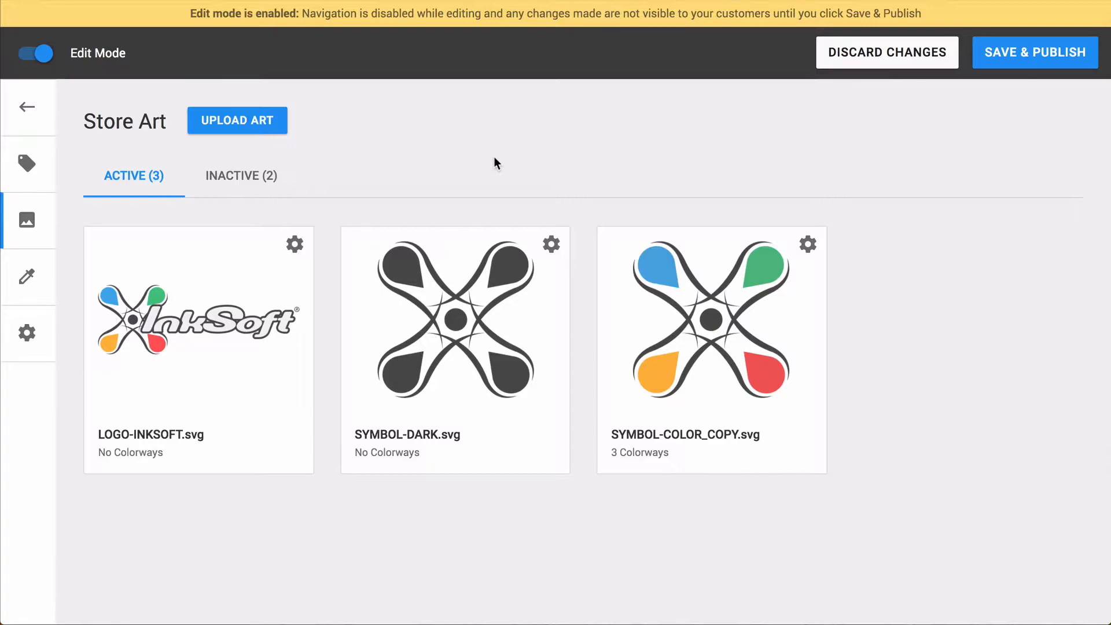
mouse_move(807, 249)
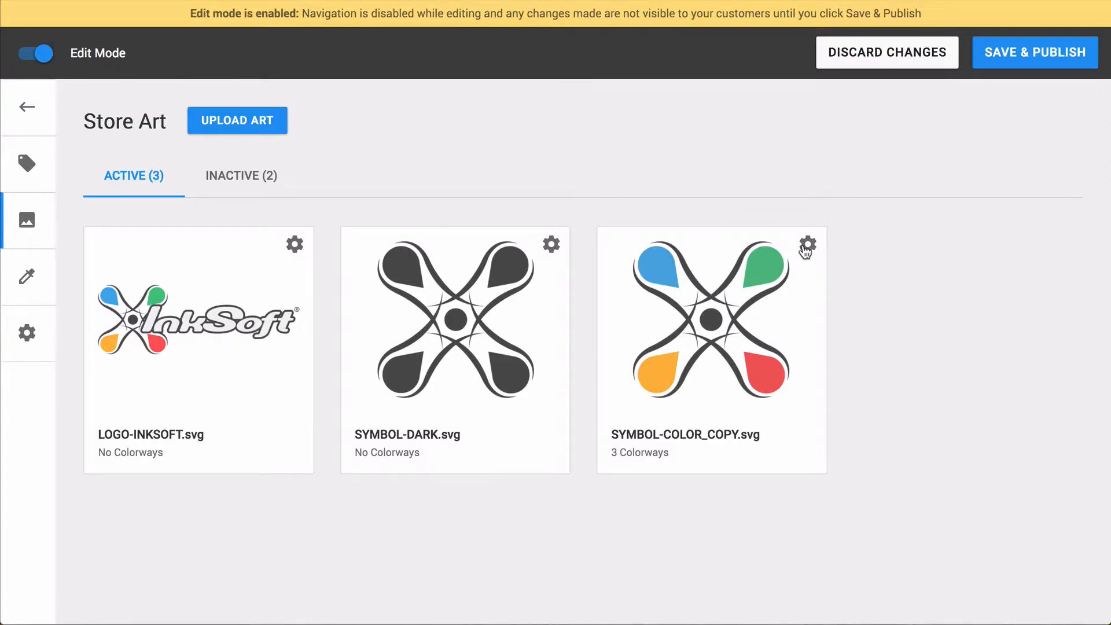
Step: Choose Manage Colorways from the SYMBOL-COLOR_COPY.svg gear menu
left_click(807, 244)
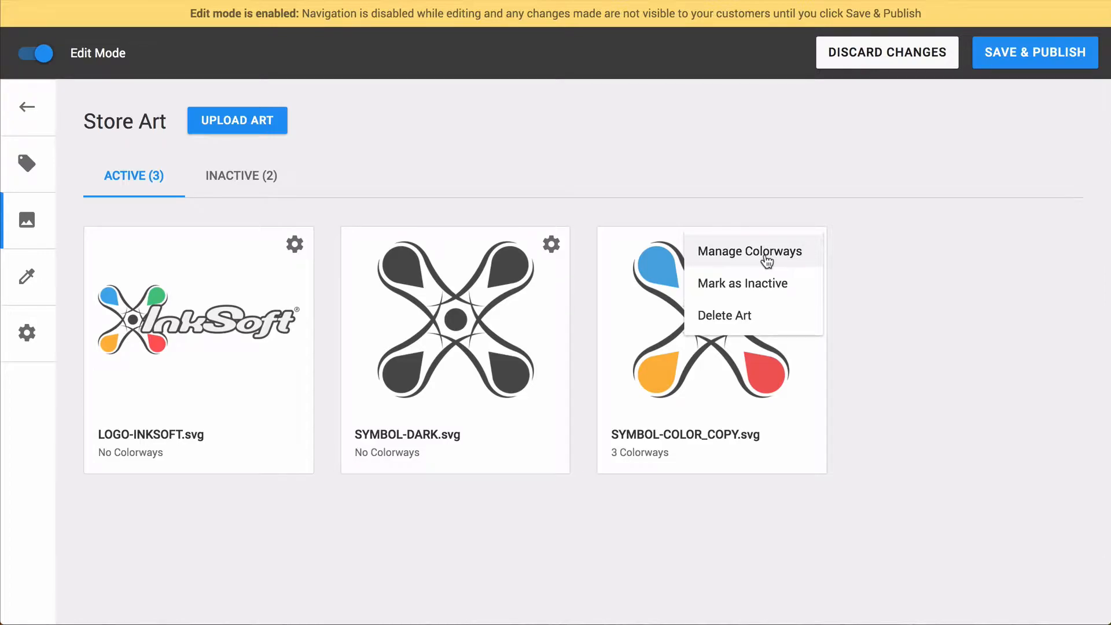
mouse_move(753, 289)
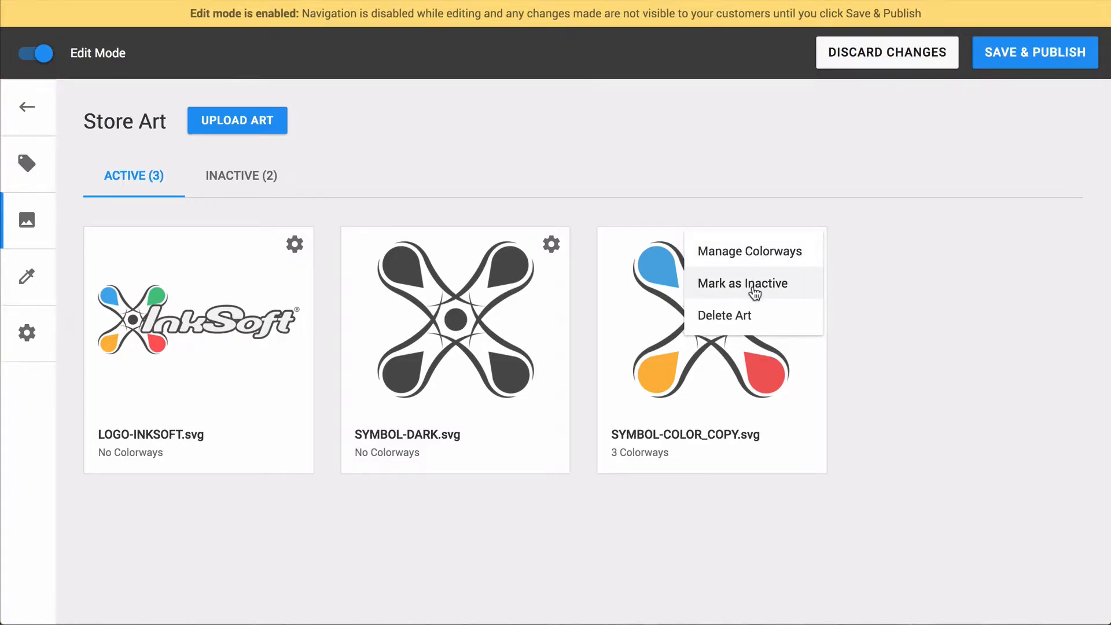
mouse_move(779, 268)
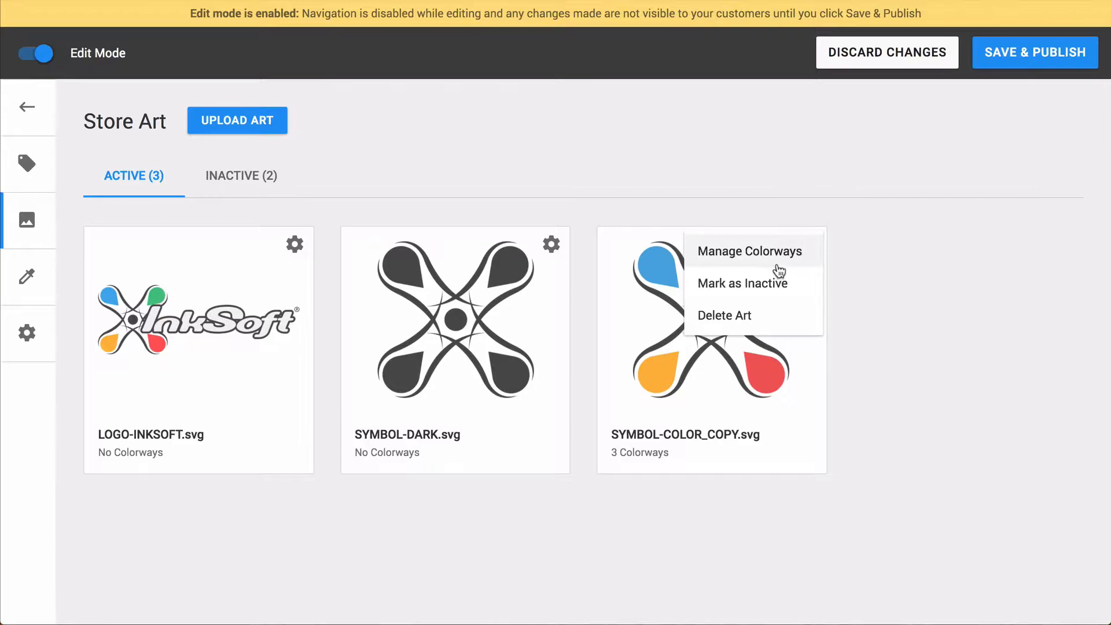
left_click(749, 251)
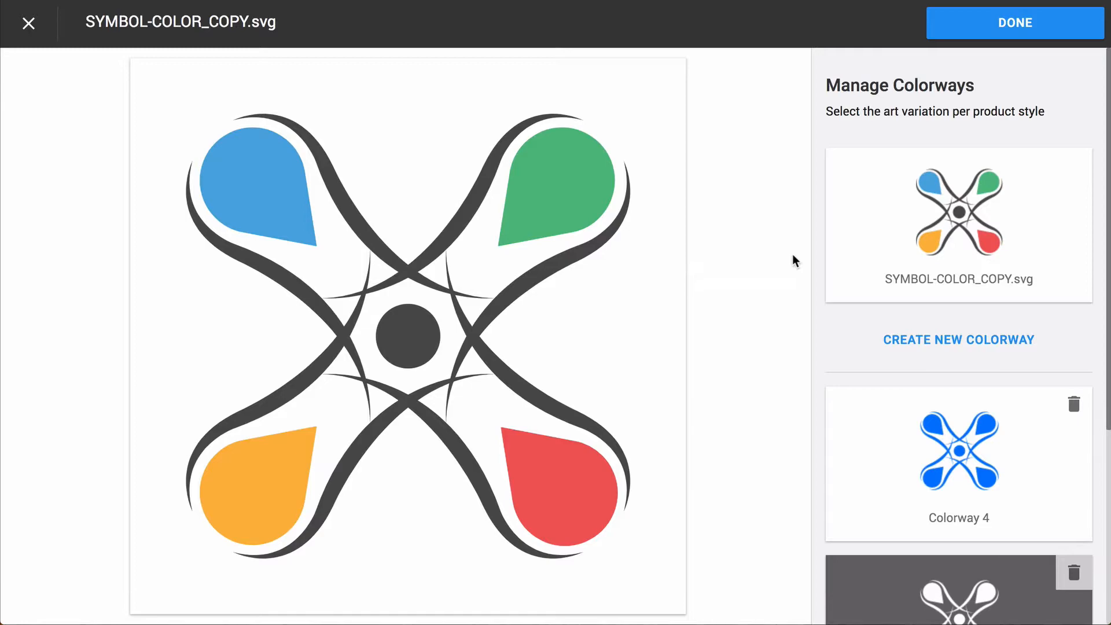
mouse_move(775, 241)
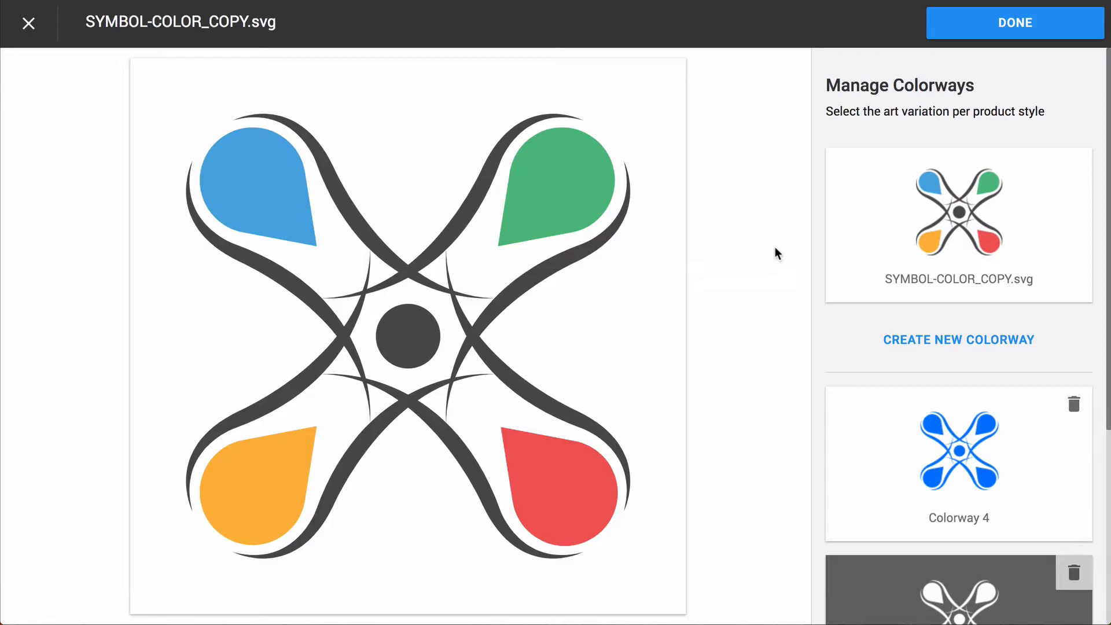
mouse_move(784, 233)
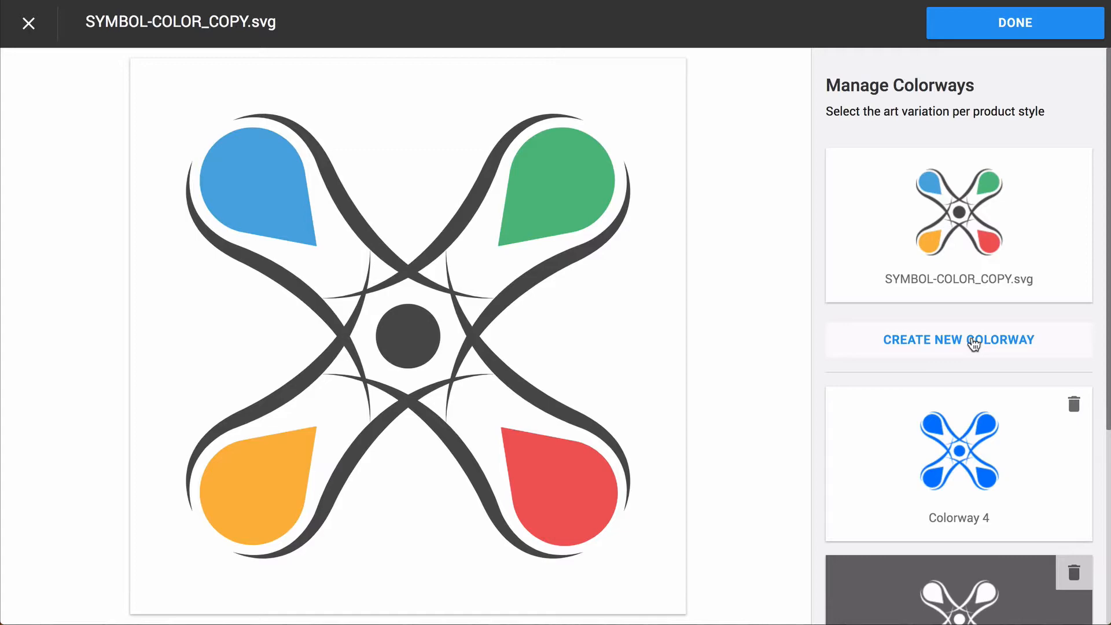
mouse_move(1025, 333)
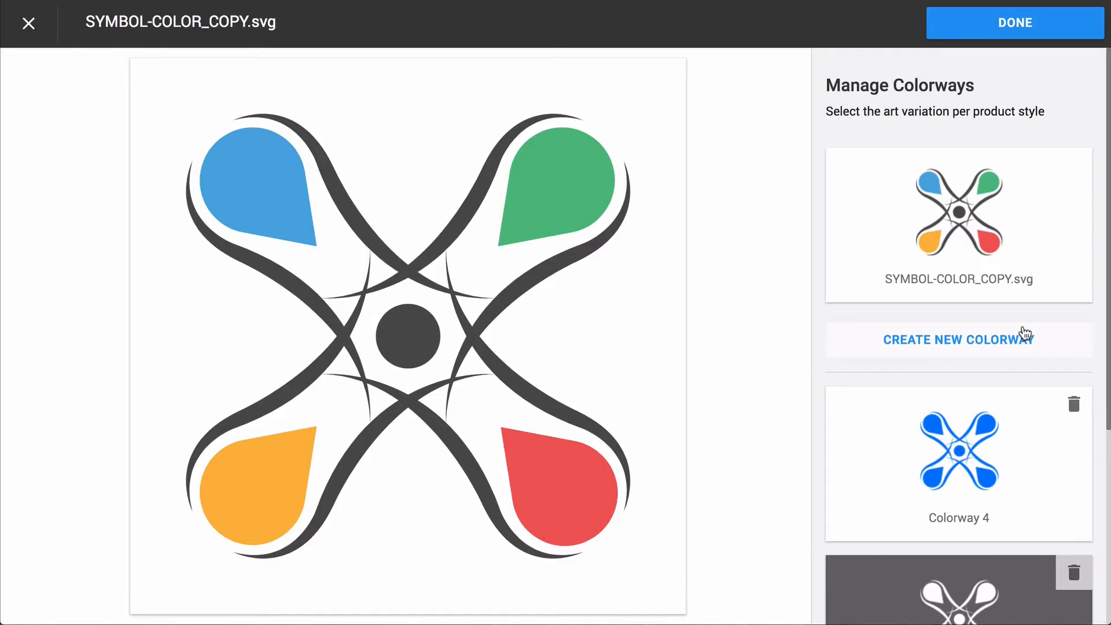
mouse_move(1055, 343)
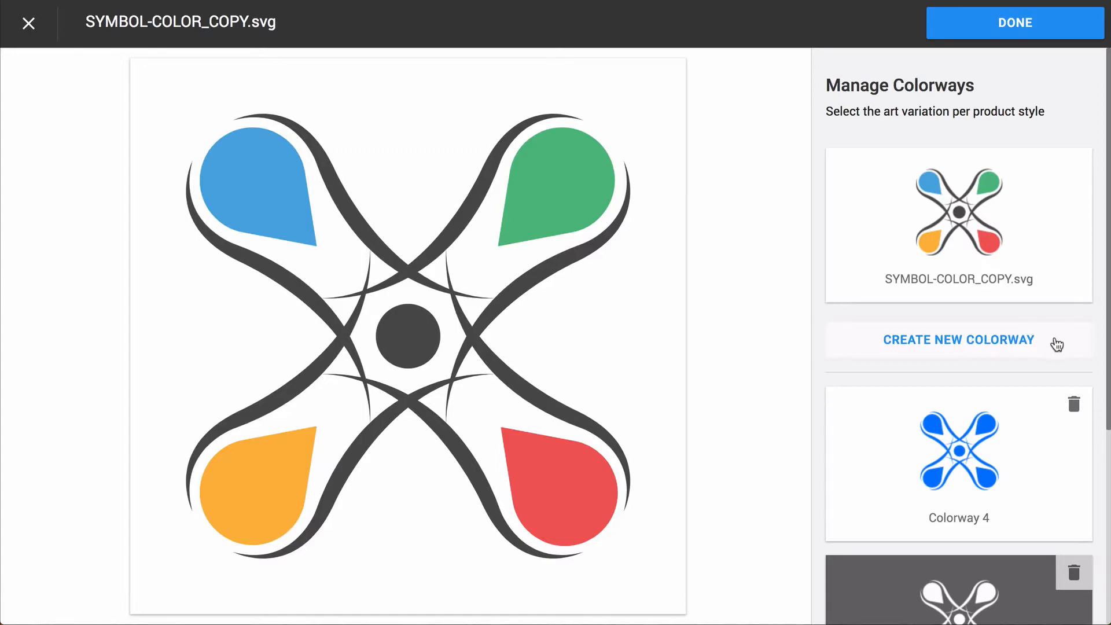
scroll("down", 3)
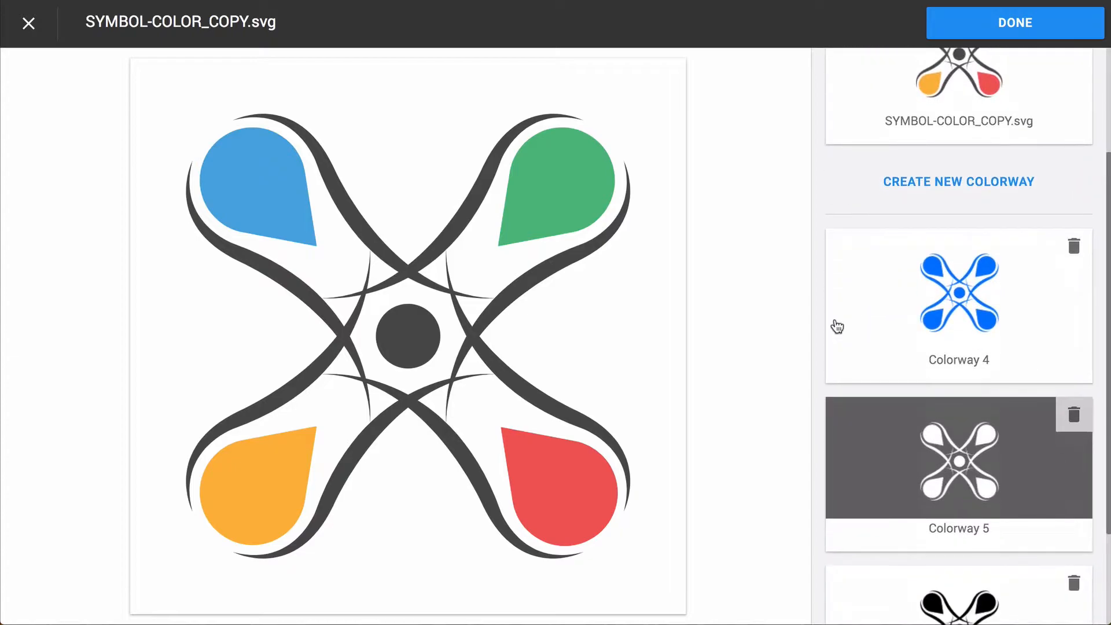
scroll("down", 3)
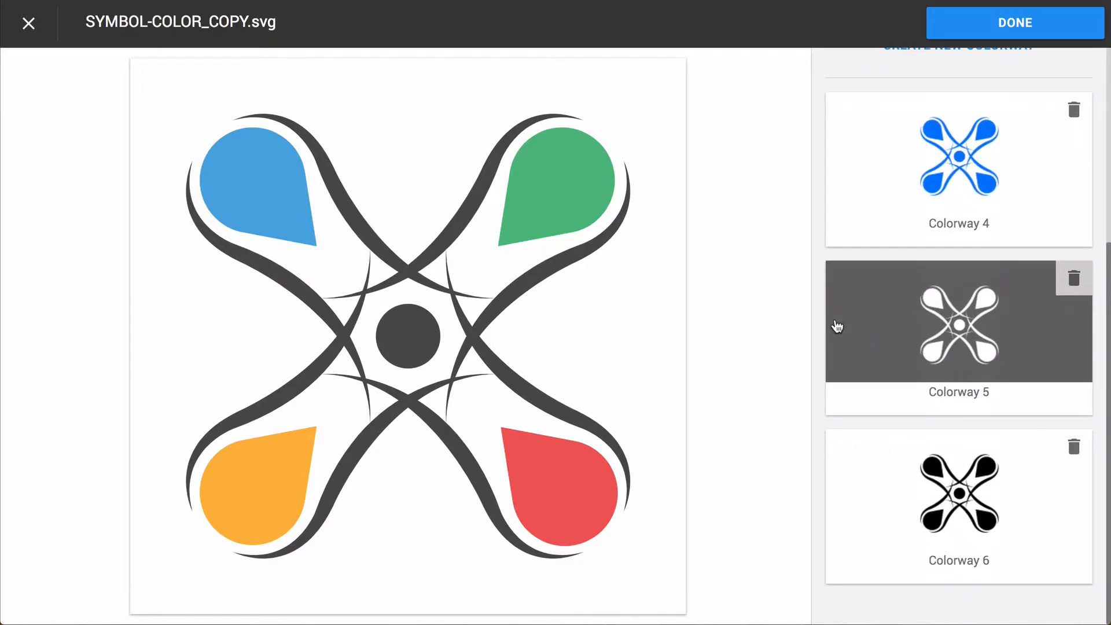
left_click(958, 156)
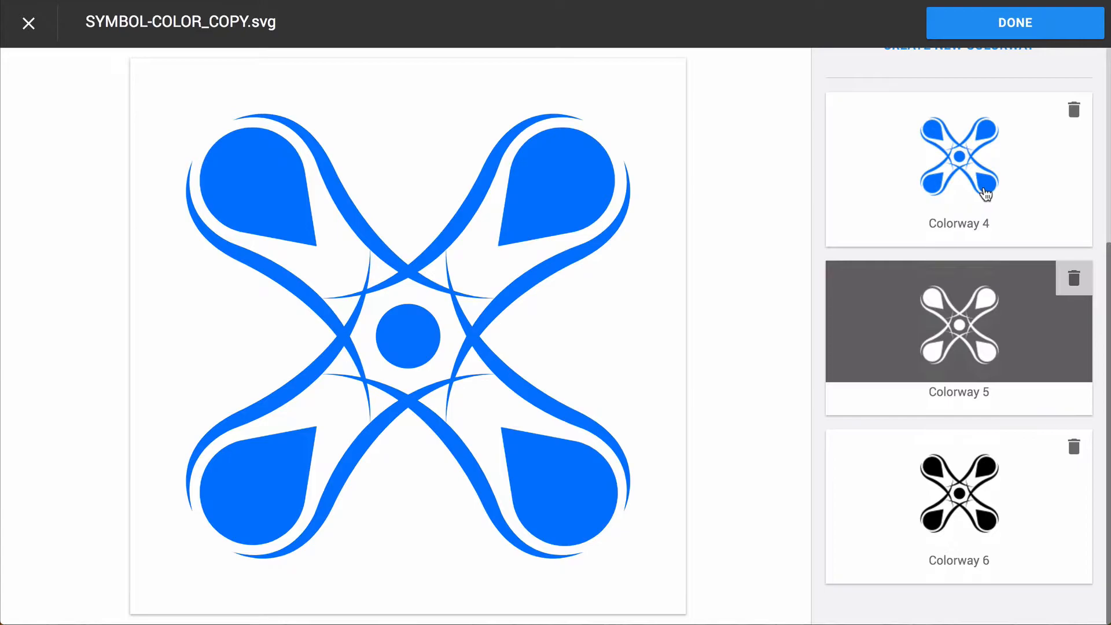
left_click(969, 329)
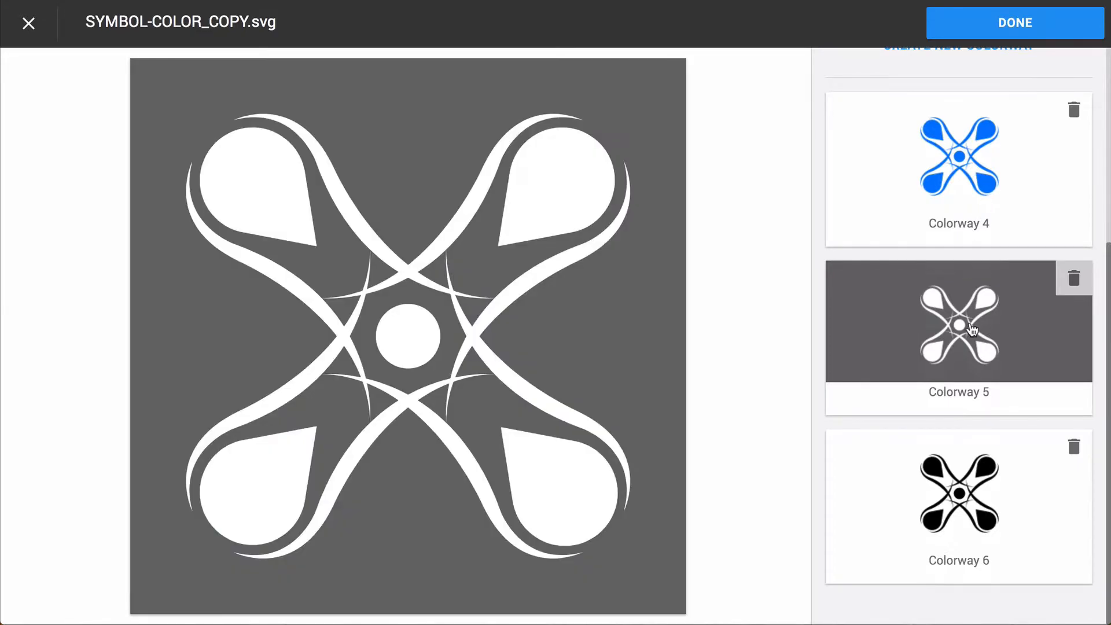
left_click(971, 493)
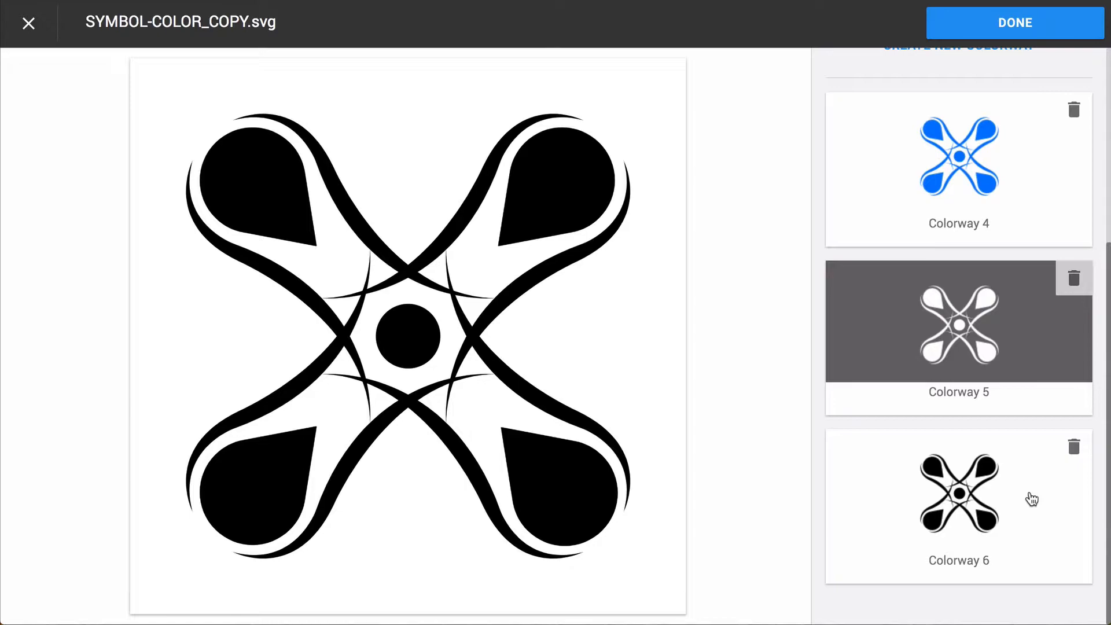
left_click(959, 326)
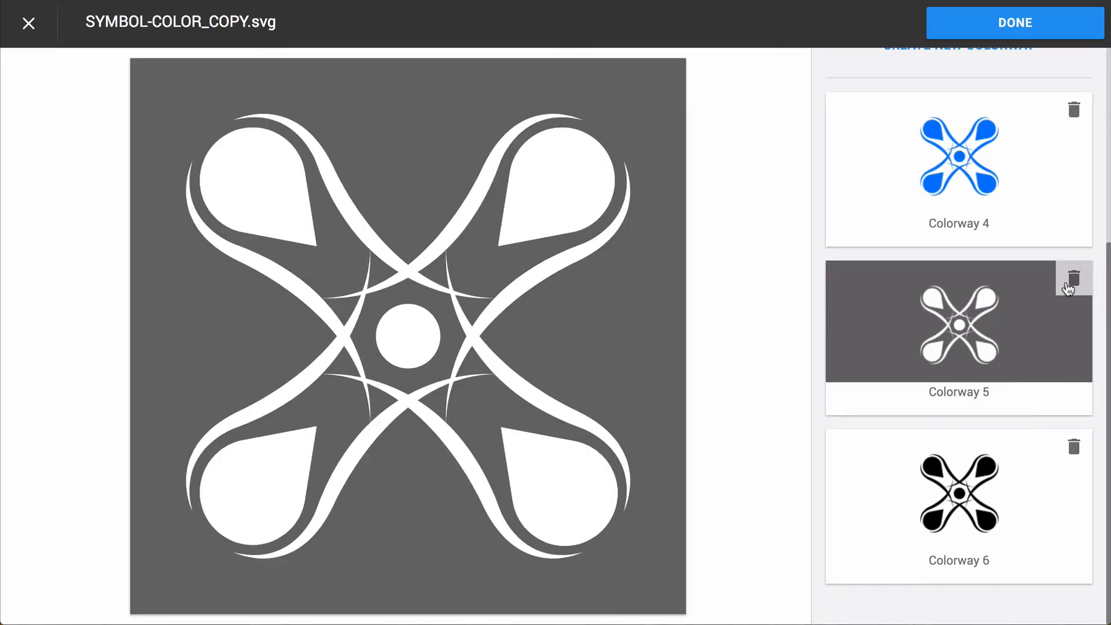
left_click(1073, 278)
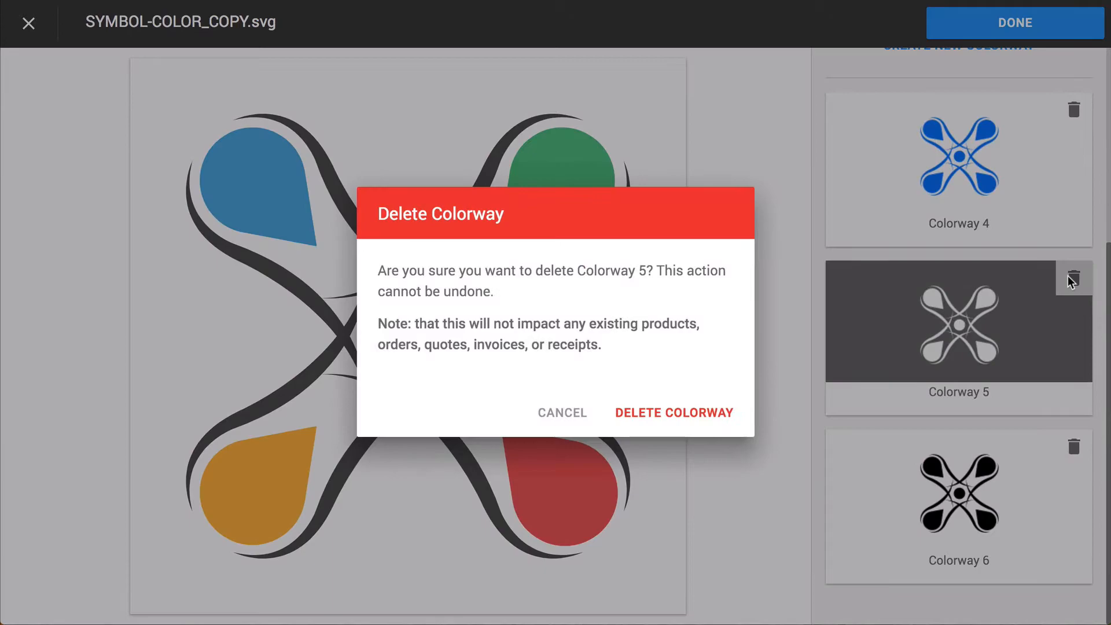
mouse_move(1014, 307)
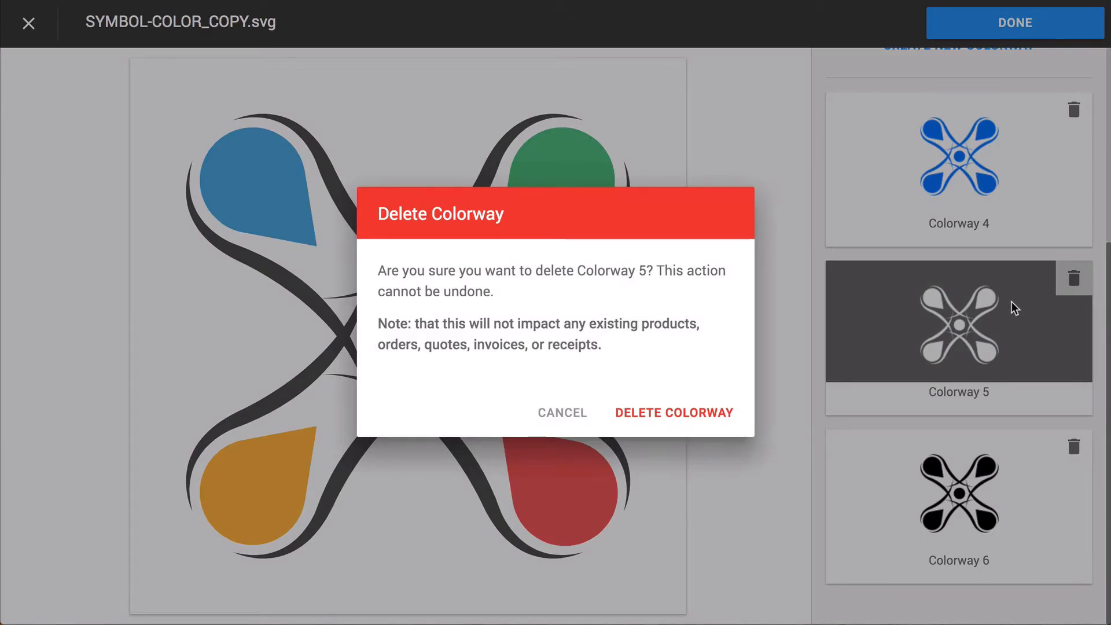
mouse_move(543, 418)
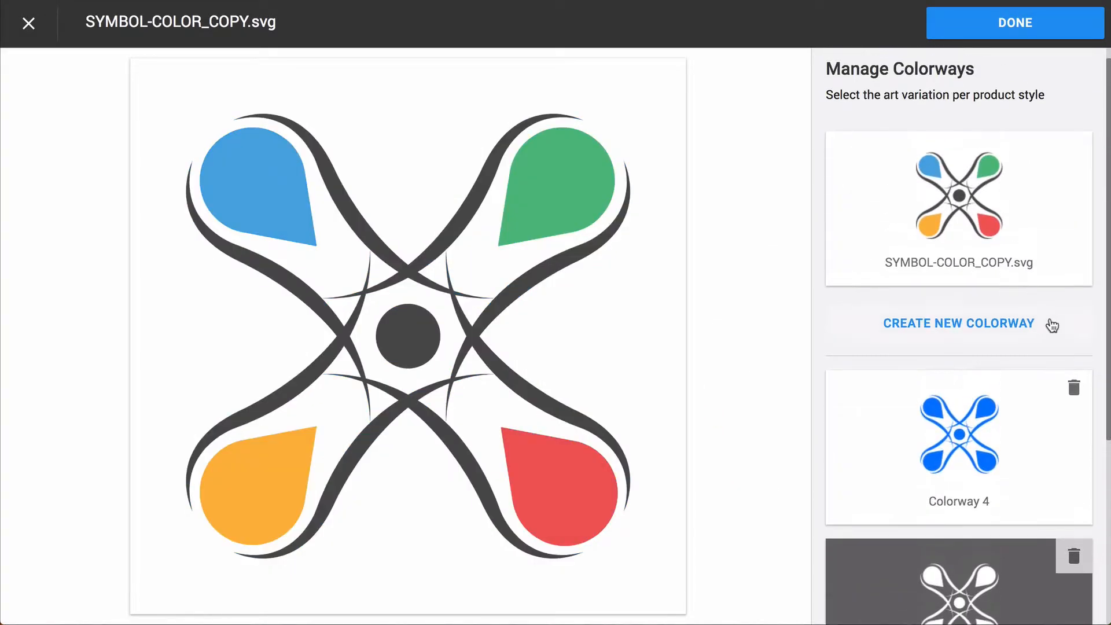
left_click(959, 324)
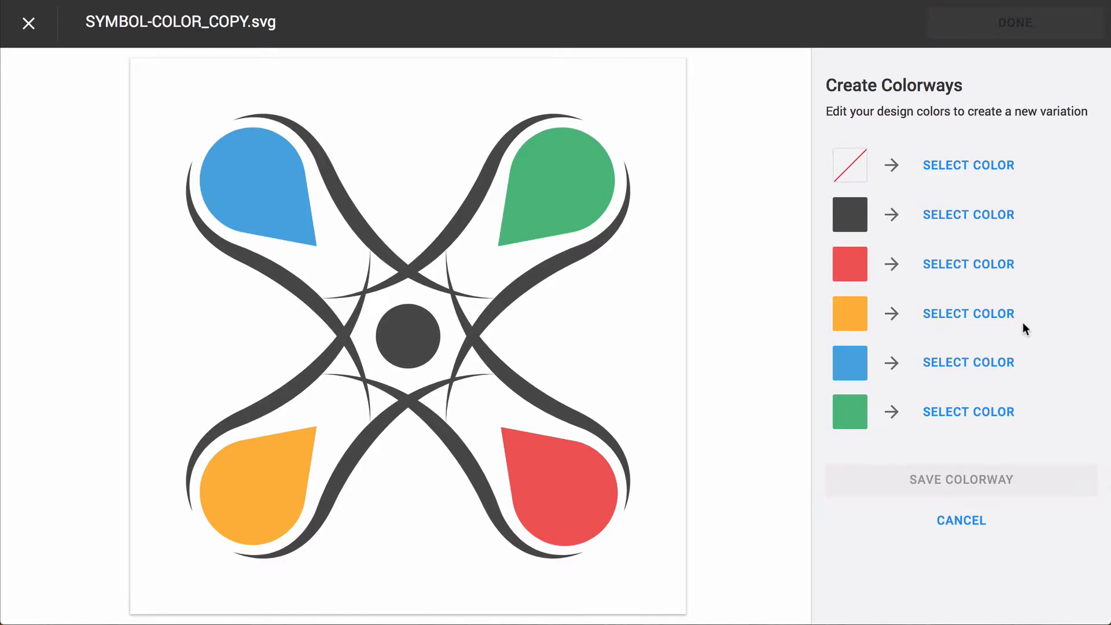
mouse_move(846, 215)
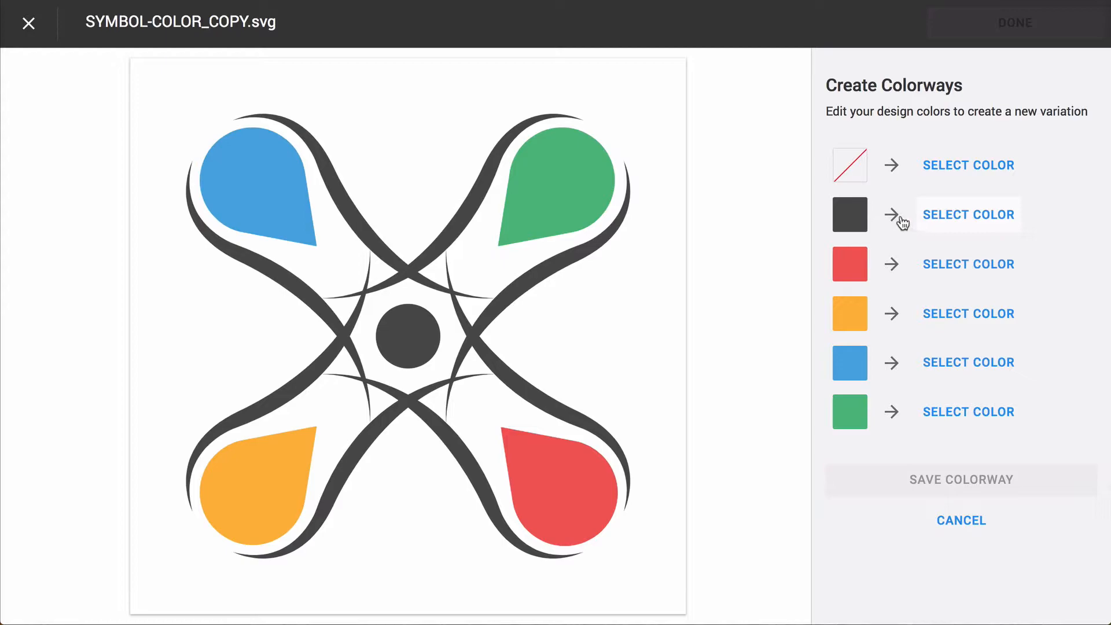
mouse_move(990, 229)
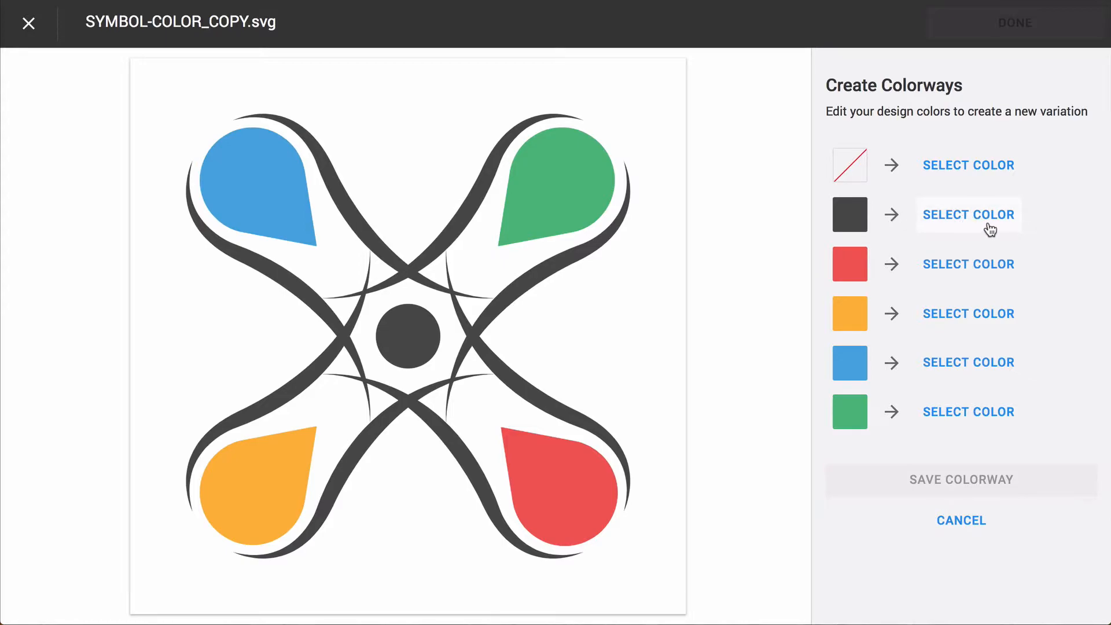
Step: Replace the logo's dark grey colour with red in the new colorway draft
left_click(967, 214)
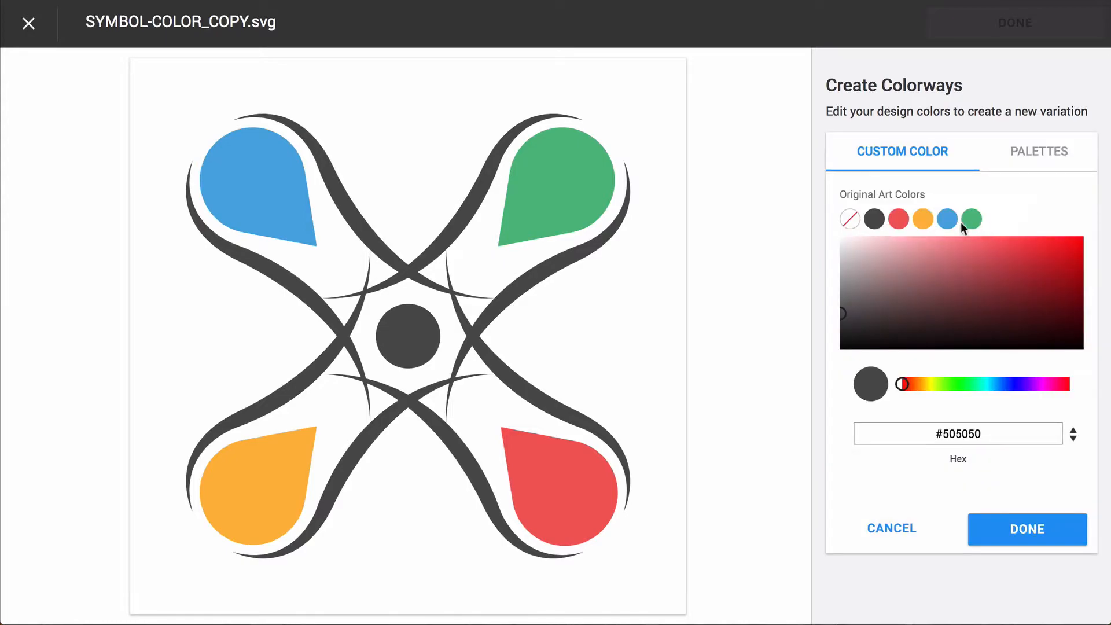
left_click(898, 219)
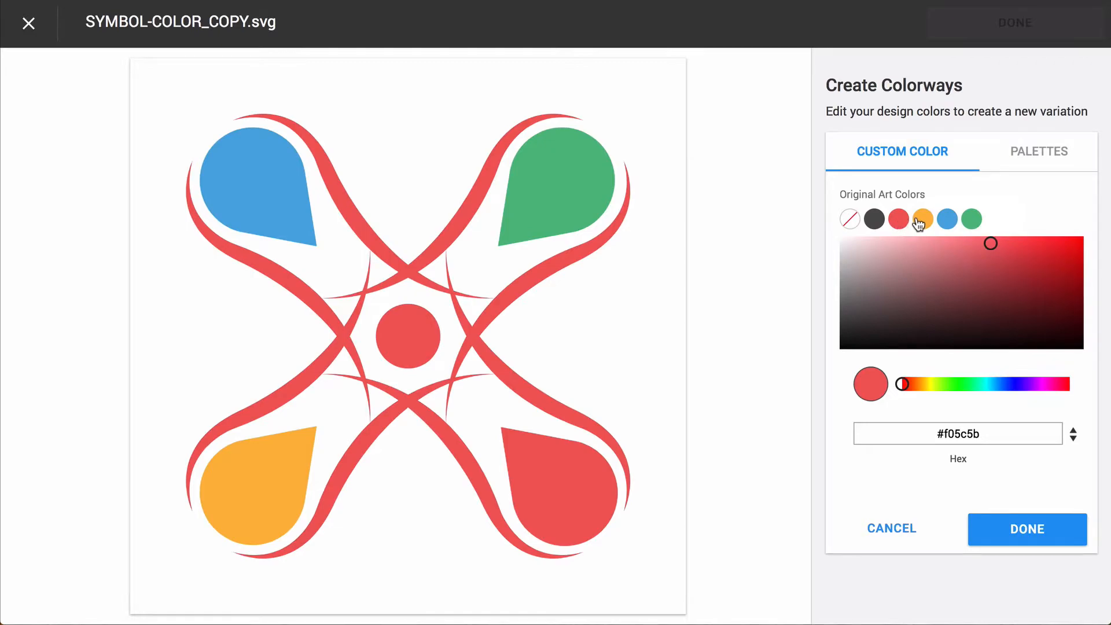
left_click(898, 219)
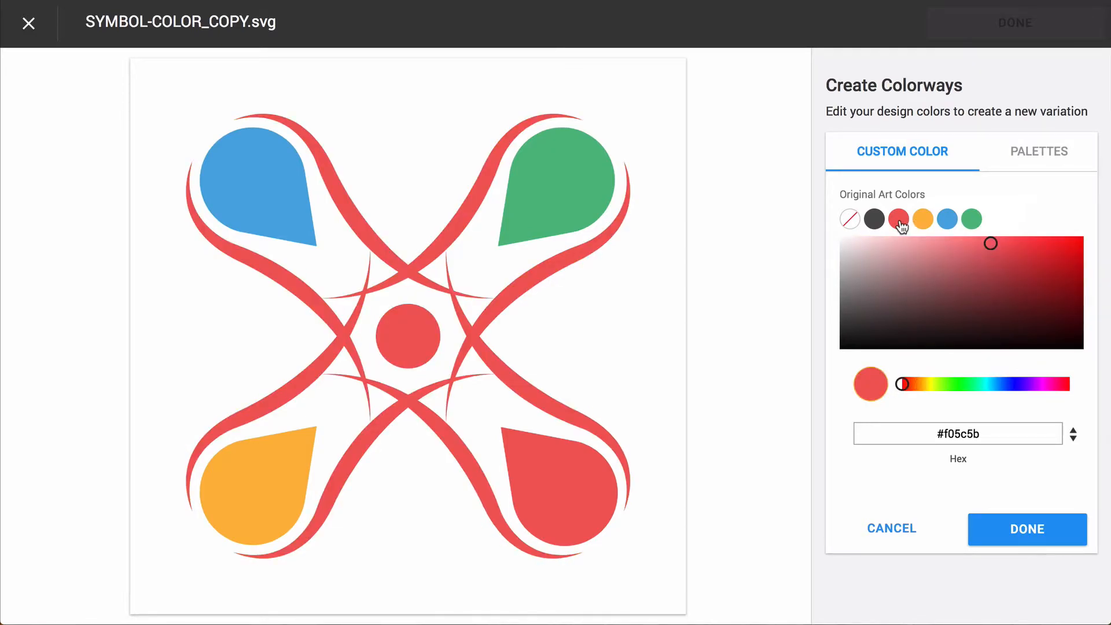
mouse_move(889, 154)
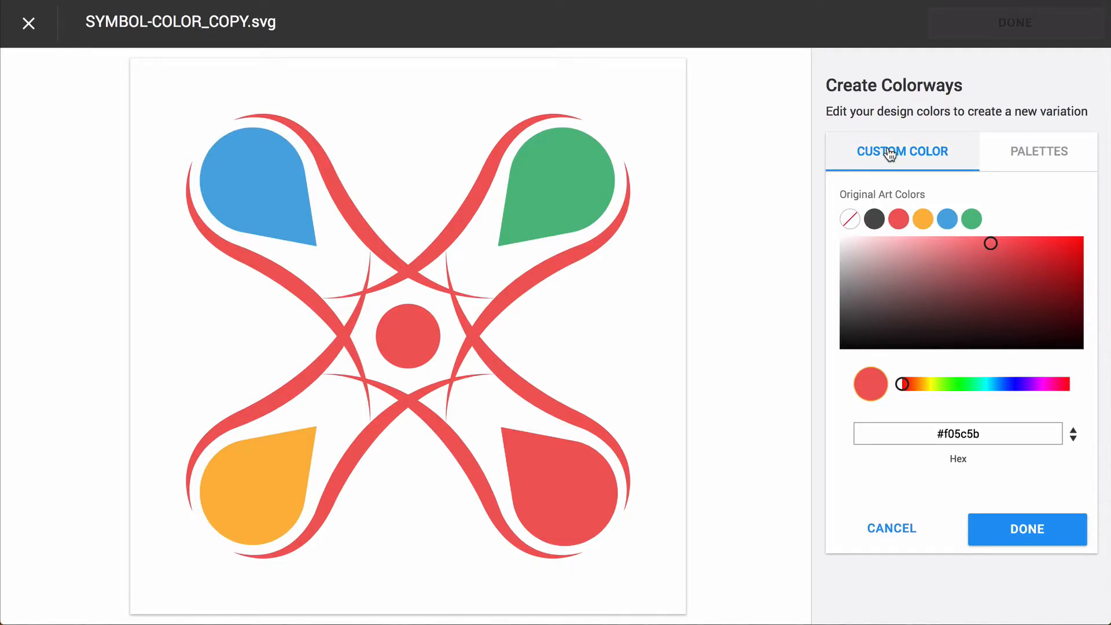
Step: Swap the dark grey parts to Brite Blue from the Ryonet Plastisol palette
left_click(1039, 151)
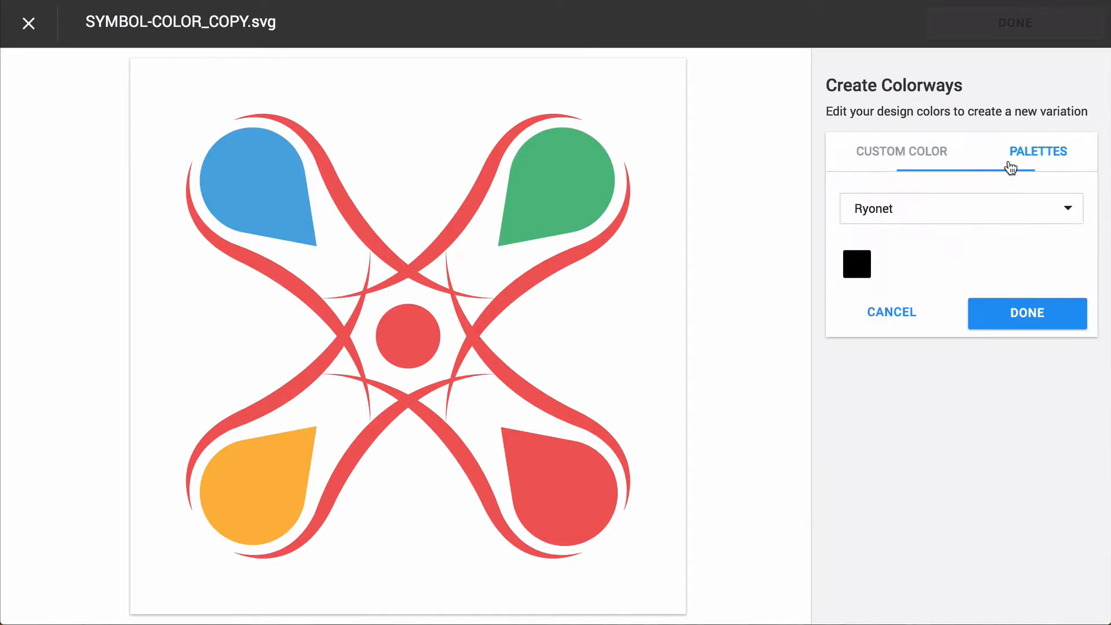
left_click(961, 209)
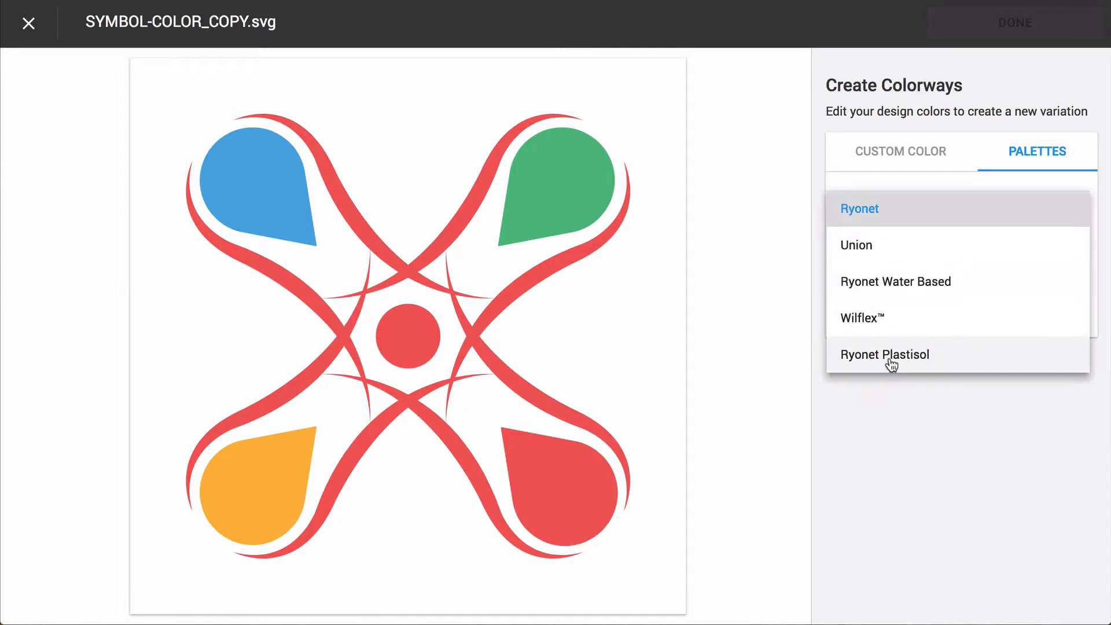
left_click(885, 354)
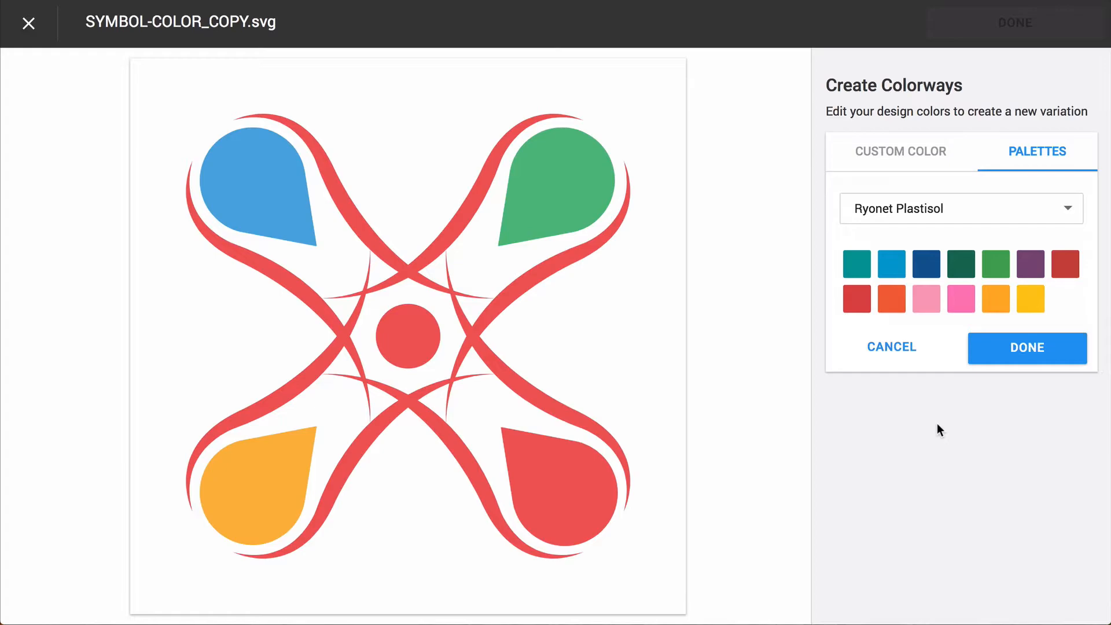
left_click(961, 209)
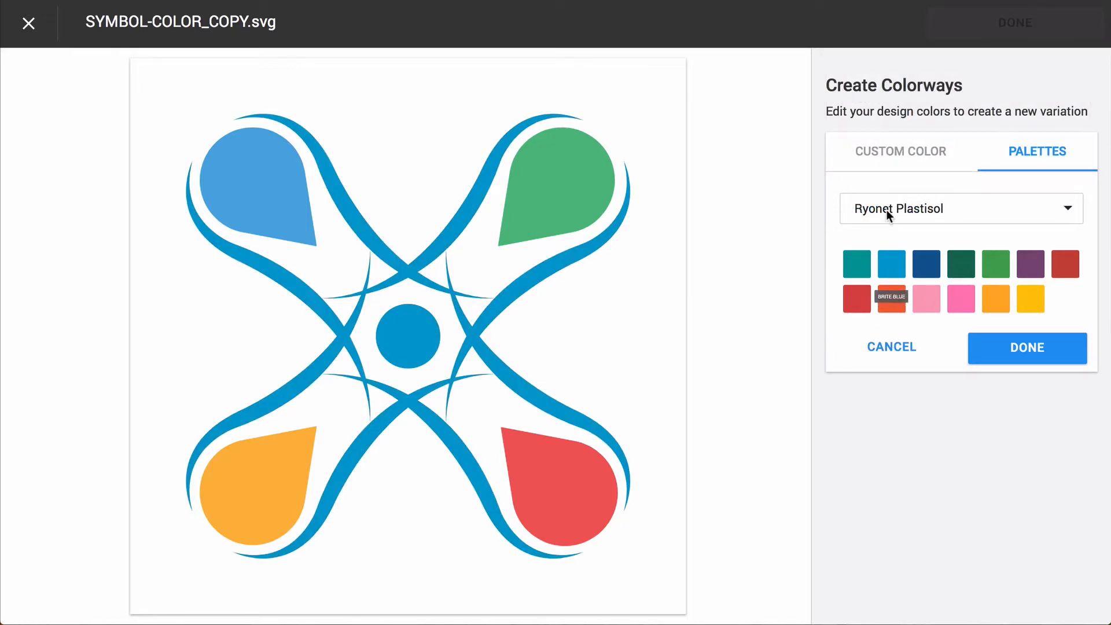
left_click(901, 151)
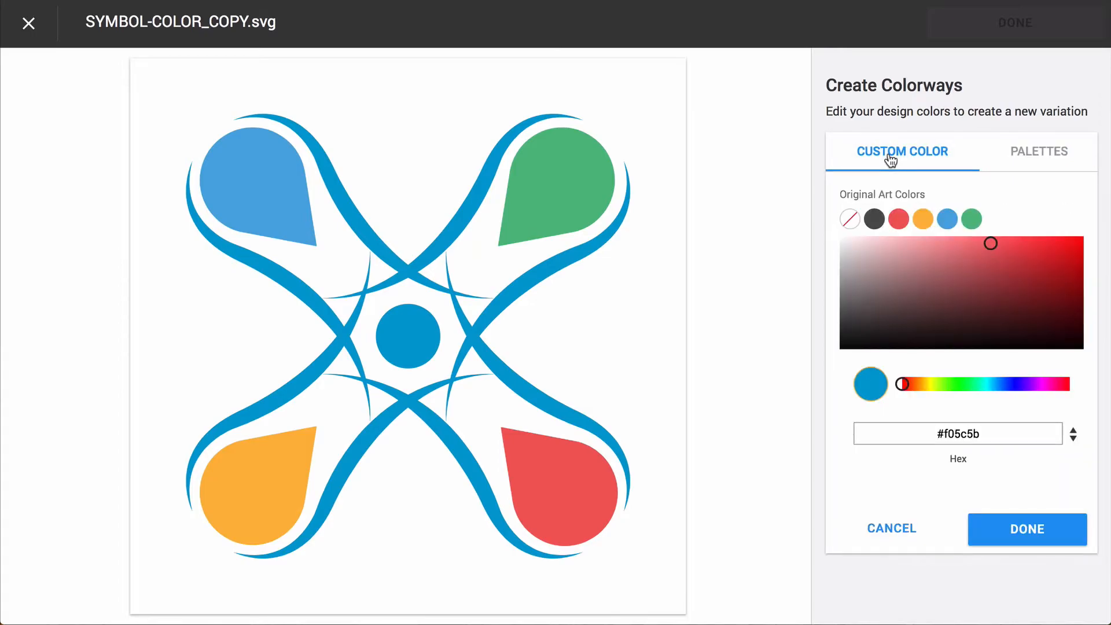
mouse_move(885, 199)
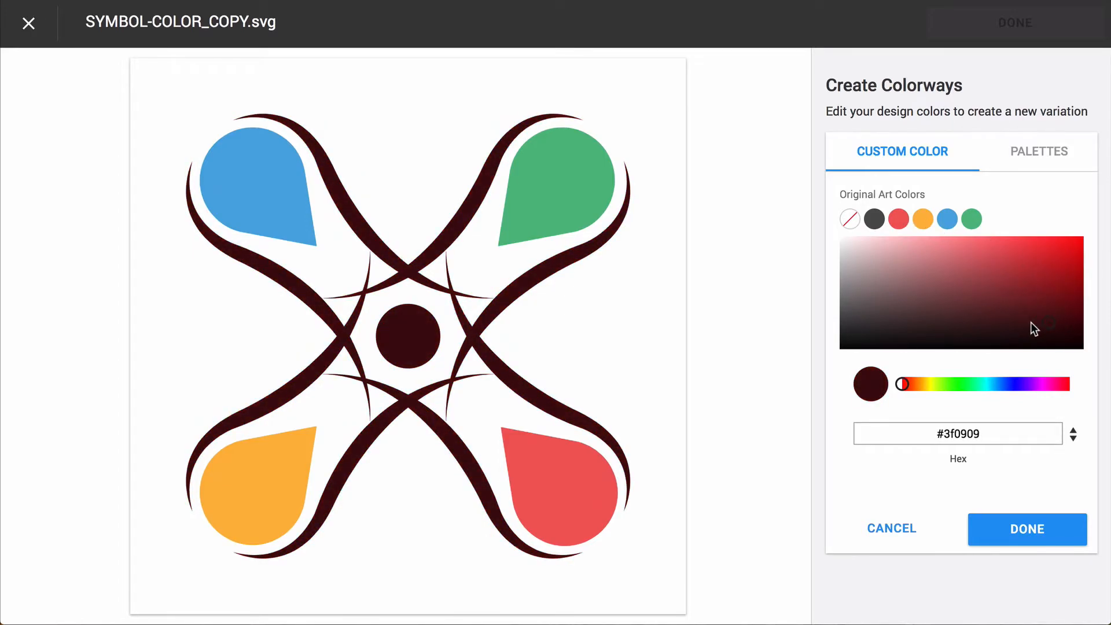
Step: Set the dark grey replacement to pure black #000000 with the custom colour picker
left_click(1000, 298)
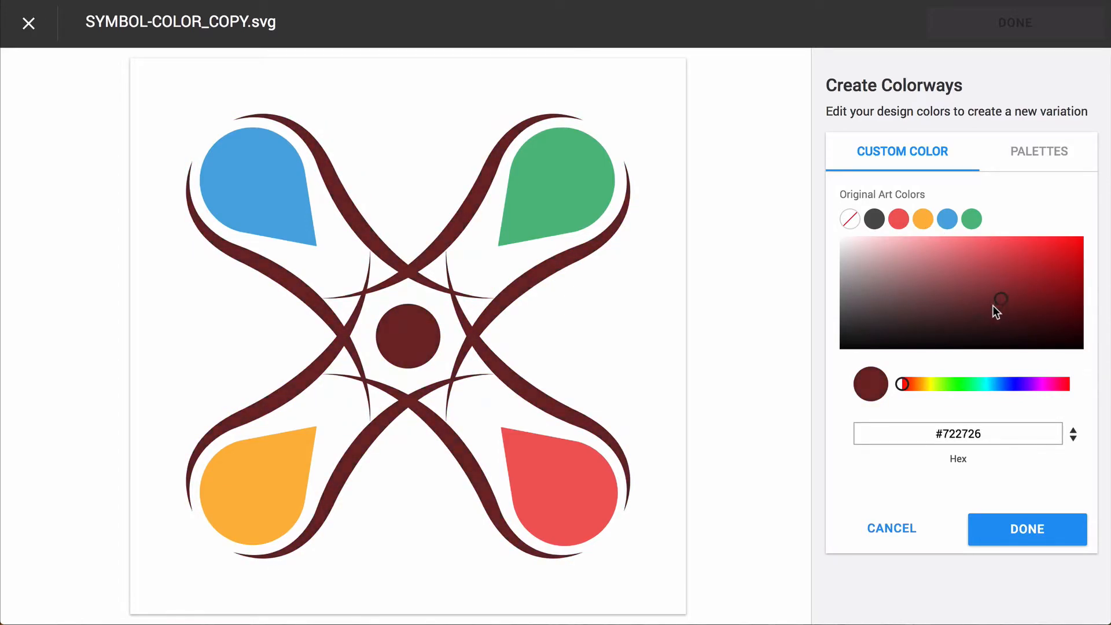
left_click_drag(900, 383, 985, 382)
type("#000")
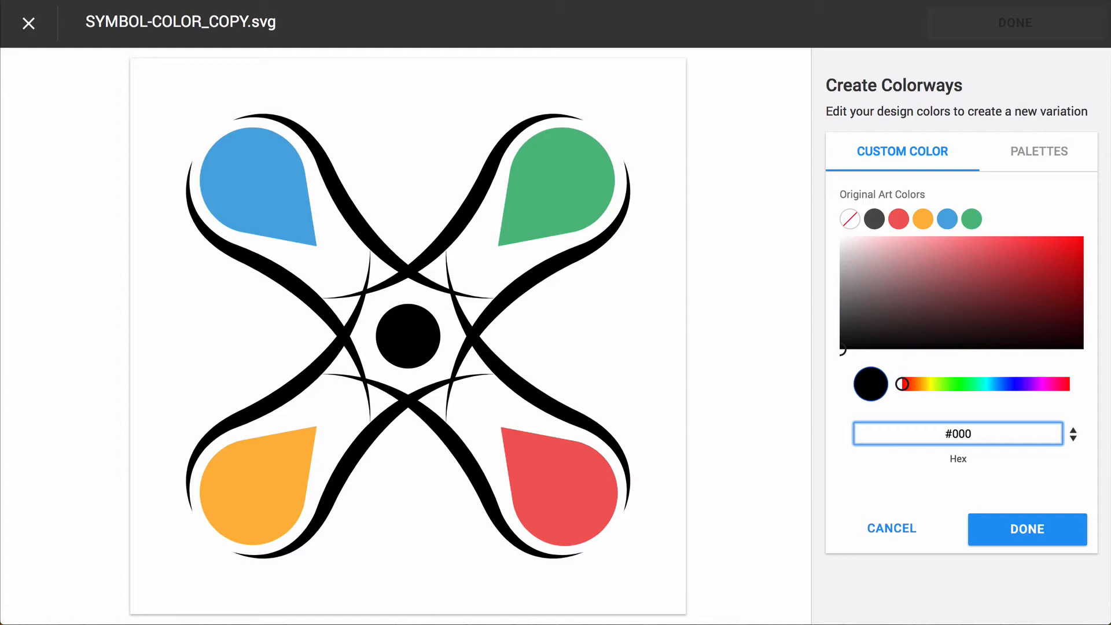
mouse_move(962, 323)
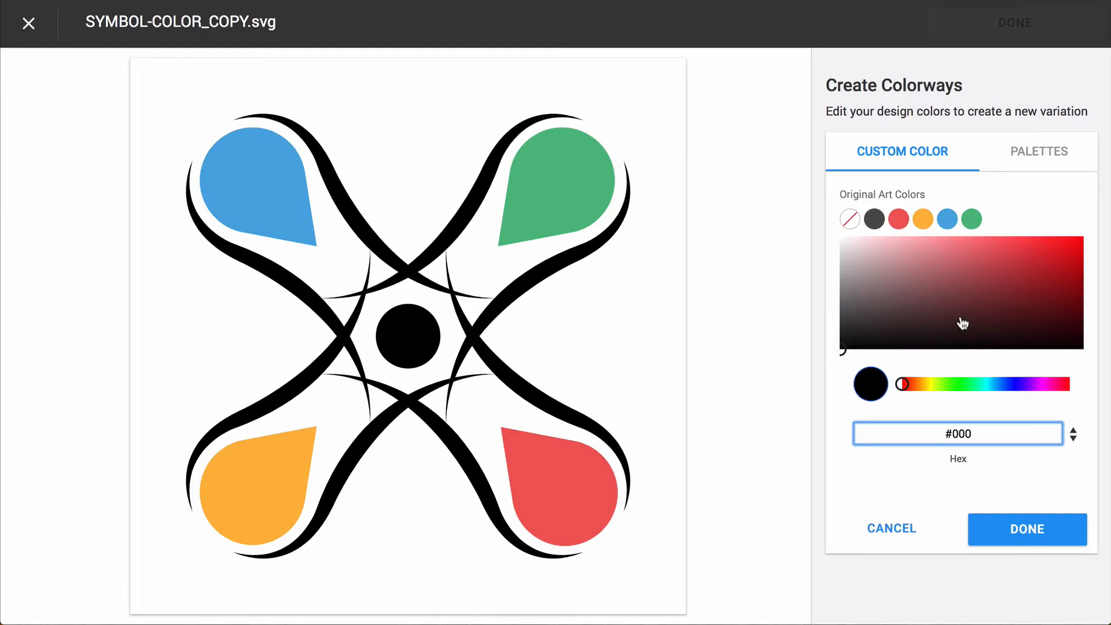
mouse_move(1075, 447)
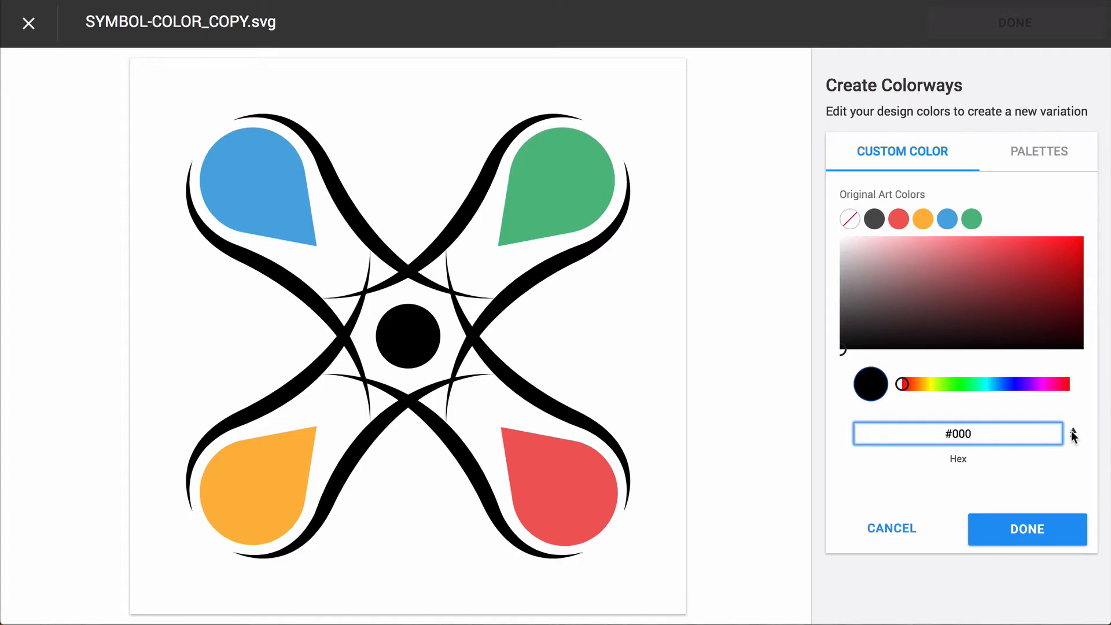
left_click(1075, 433)
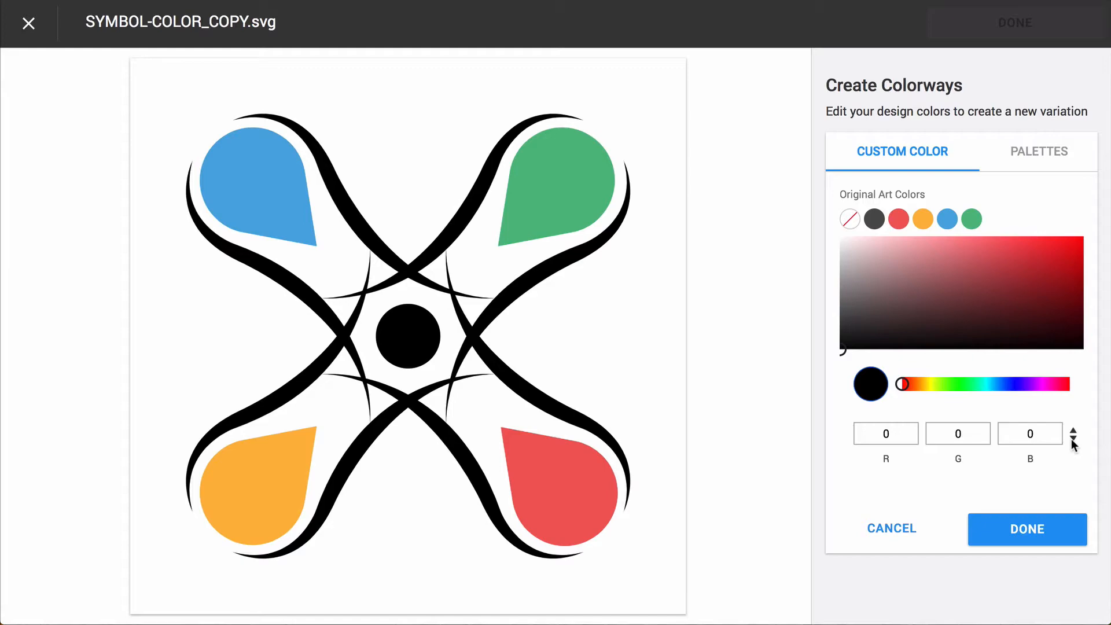
left_click(1075, 447)
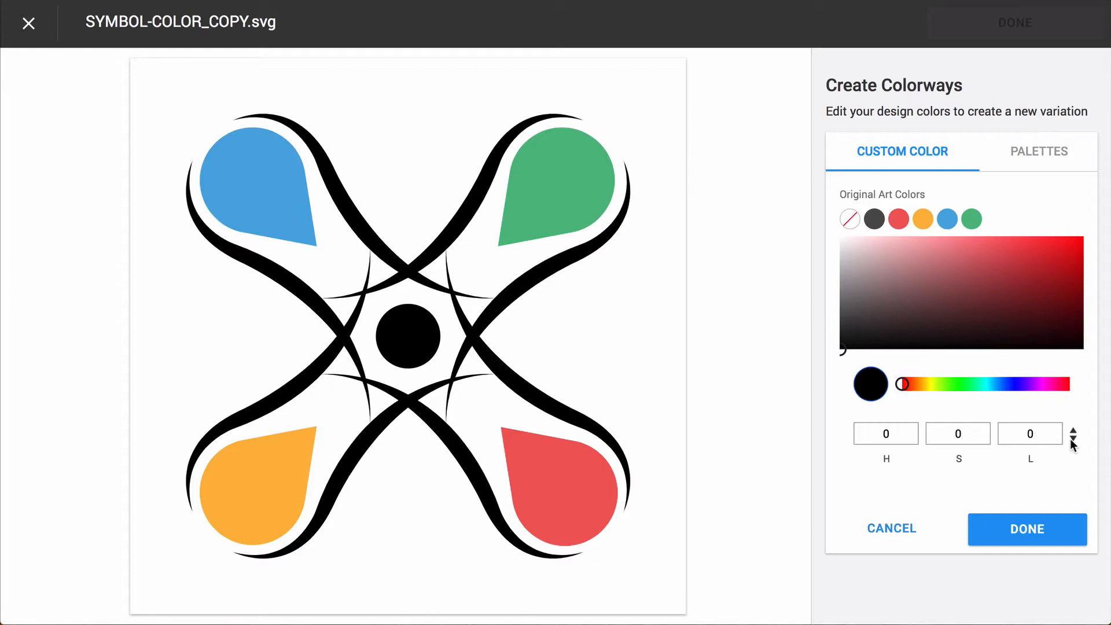
mouse_move(923, 511)
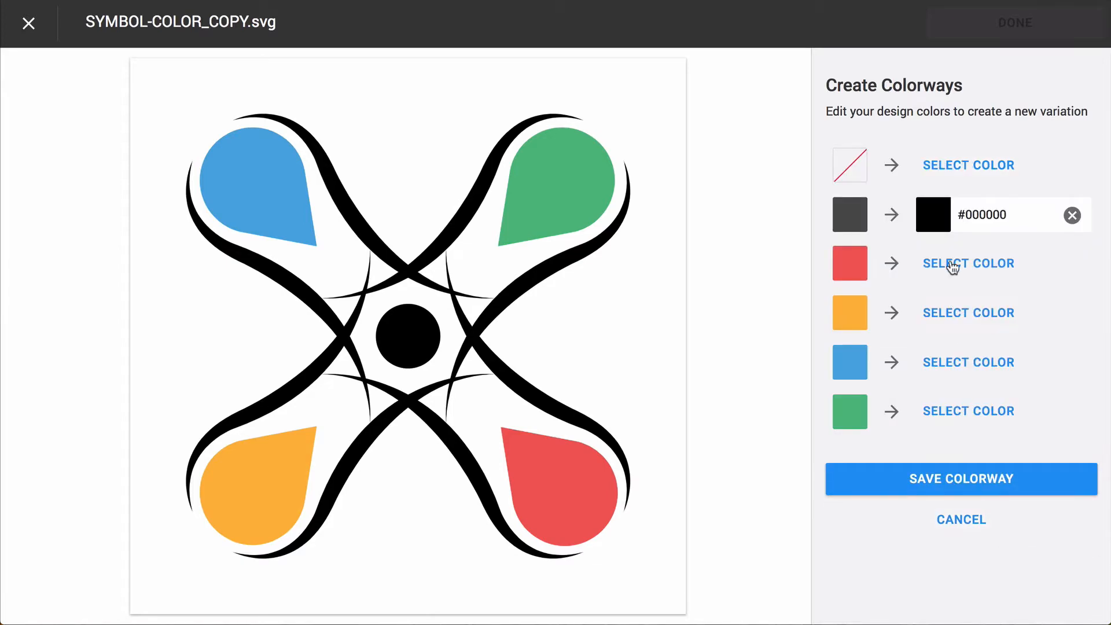
Step: Map the remaining art colours to #000000 and save the all-black colorway
left_click(968, 264)
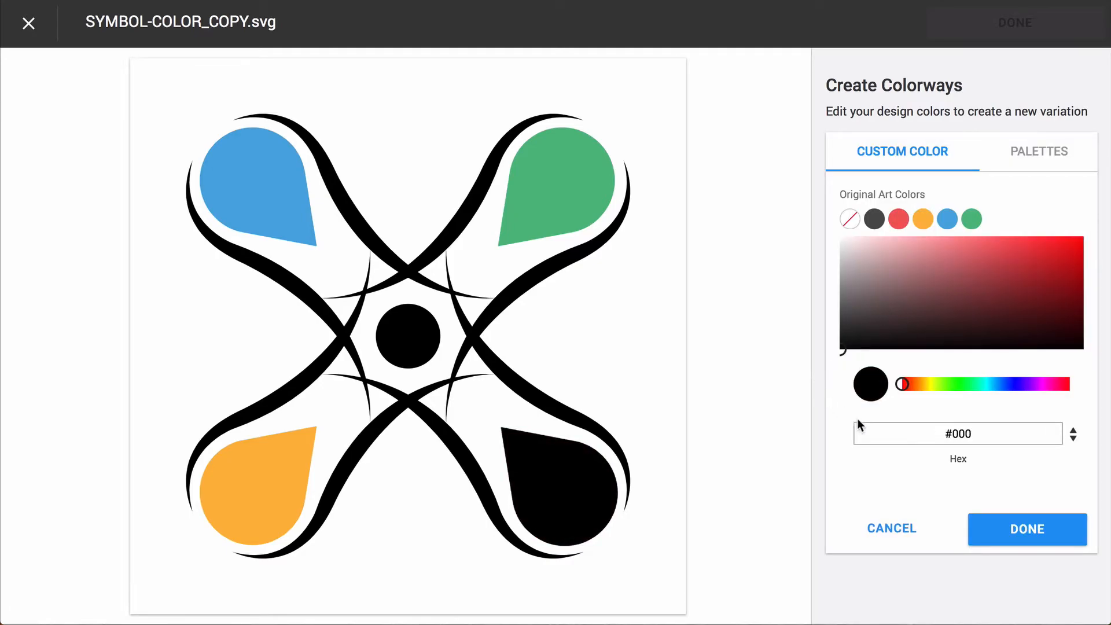
left_click(922, 218)
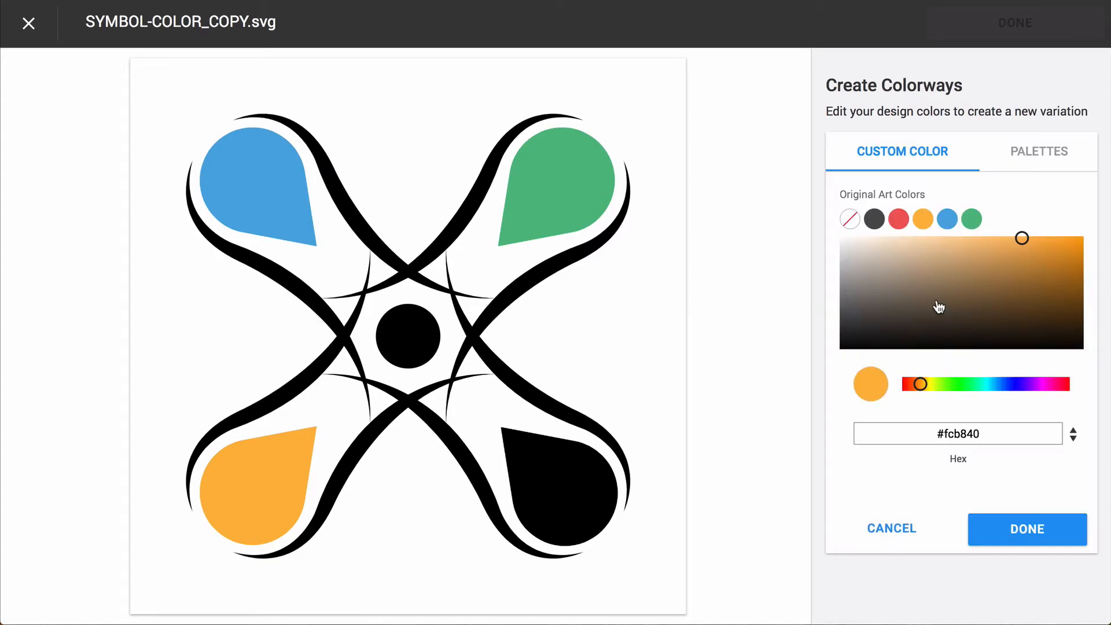
left_click(1027, 528)
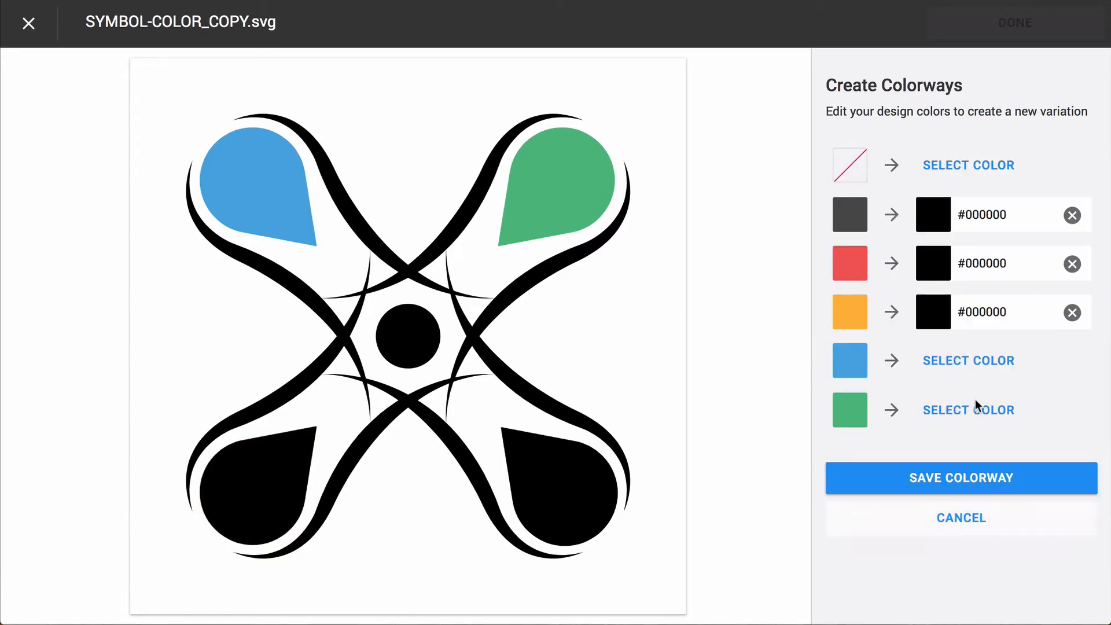
left_click(967, 360)
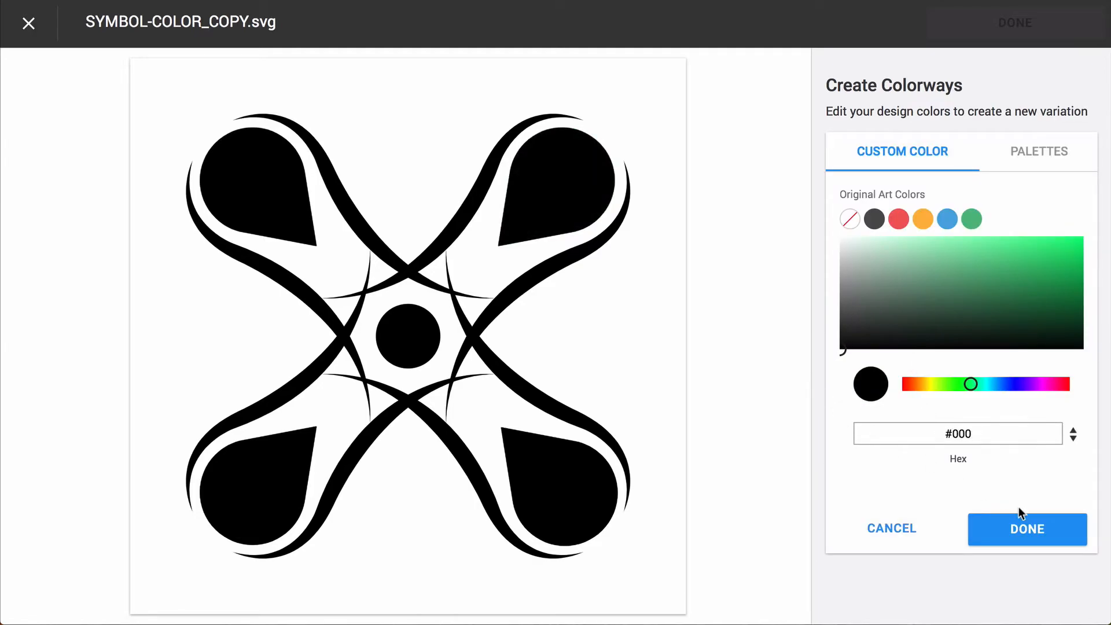
left_click(1027, 529)
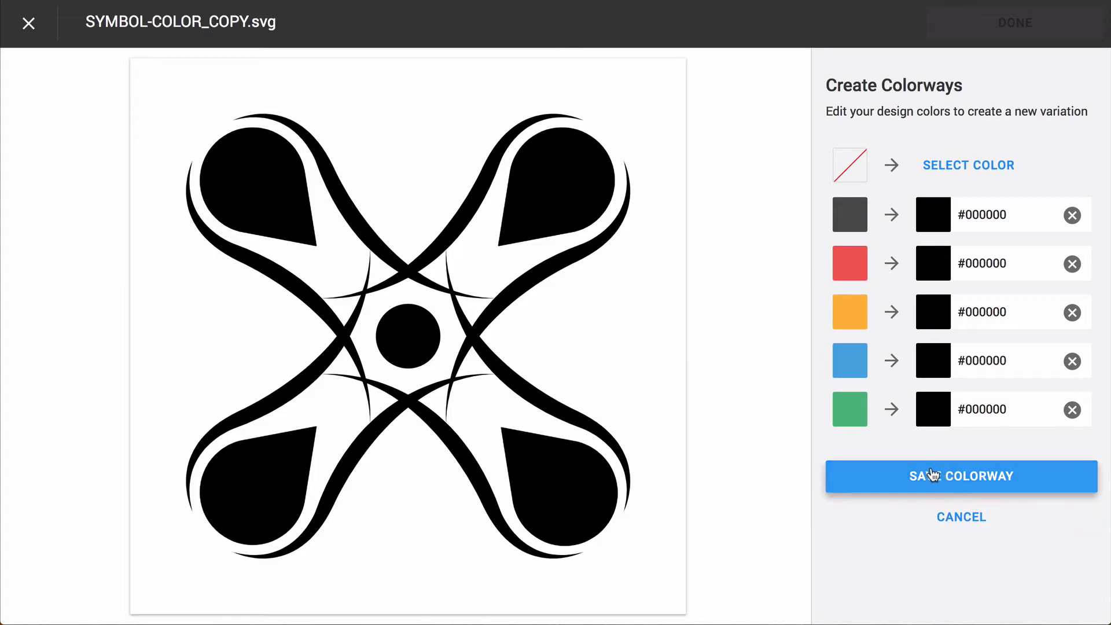
mouse_move(923, 480)
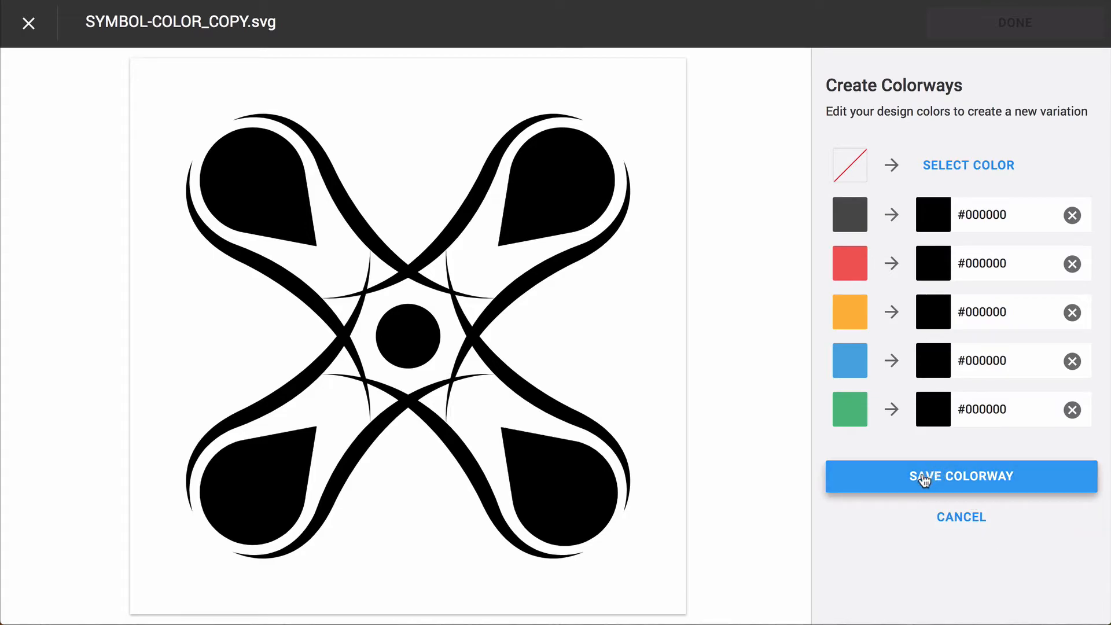
left_click(961, 476)
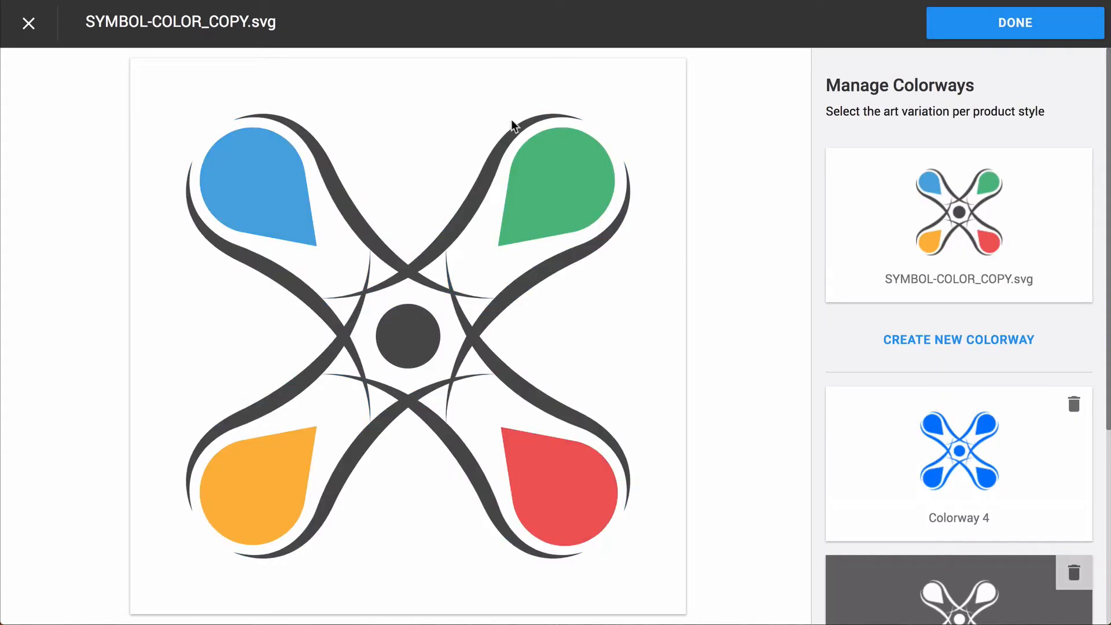
Step: Leave the colorway manager and start a new product from the store's Products page
left_click(26, 25)
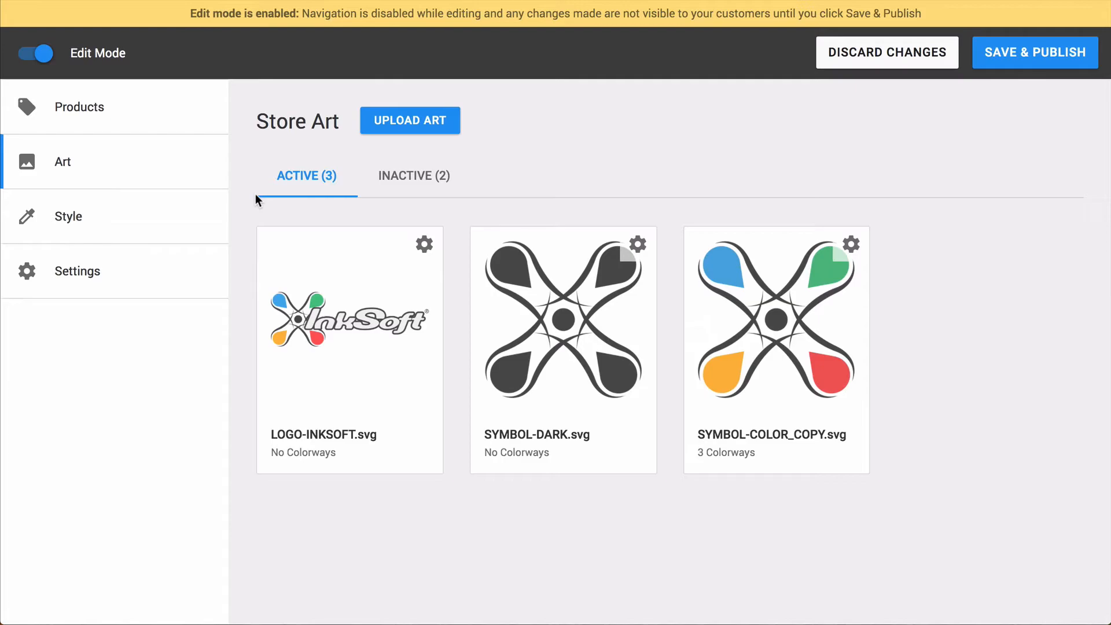
mouse_move(838, 388)
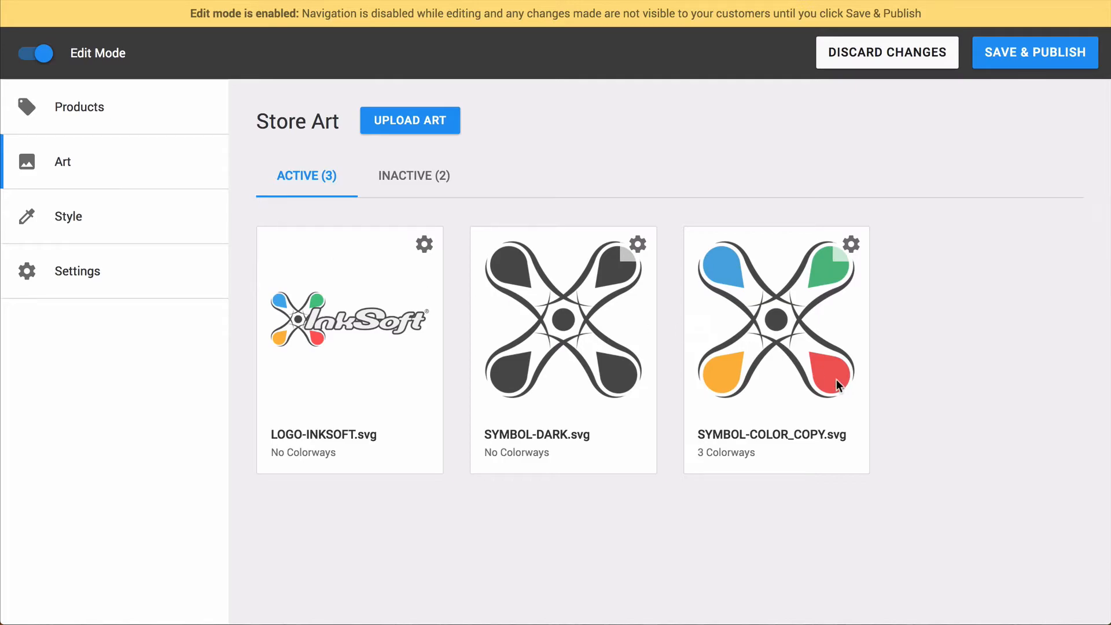
left_click(80, 107)
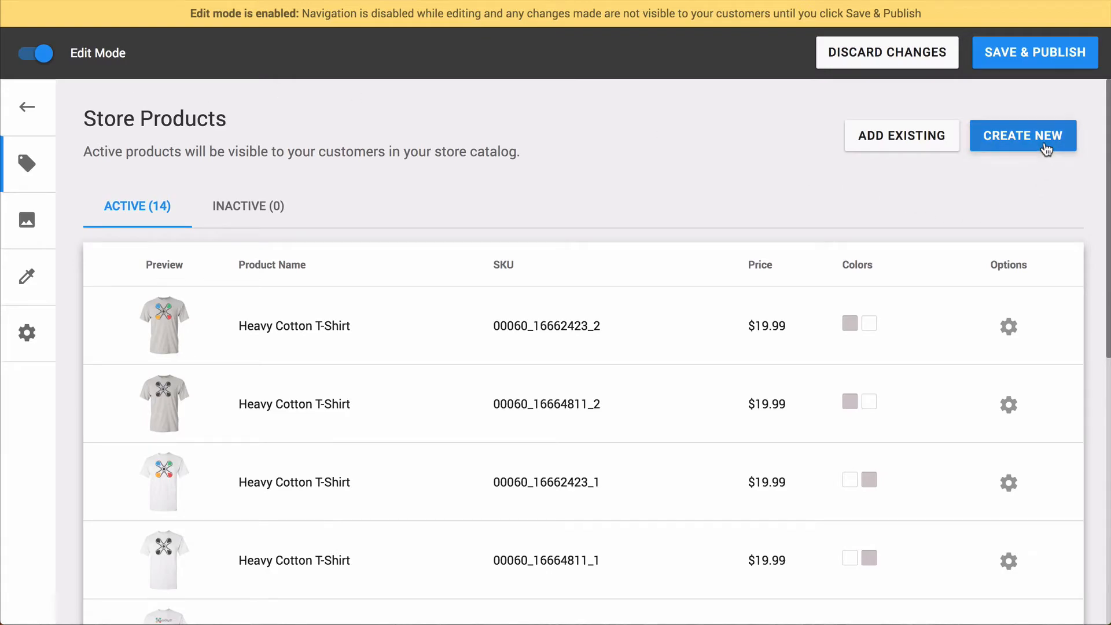
left_click(1022, 135)
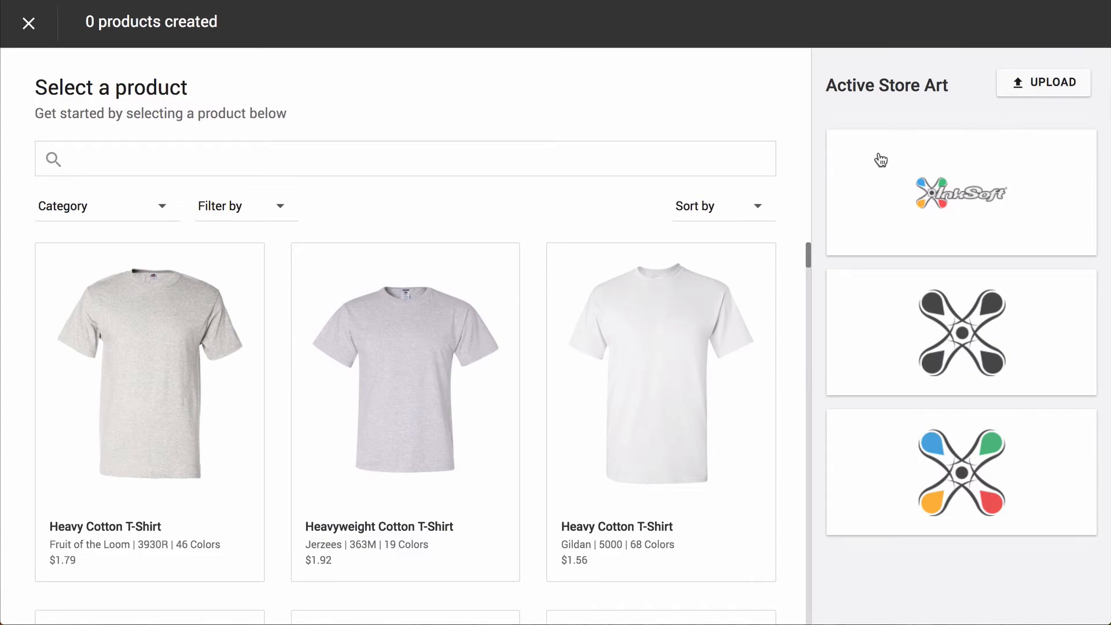
mouse_move(646, 311)
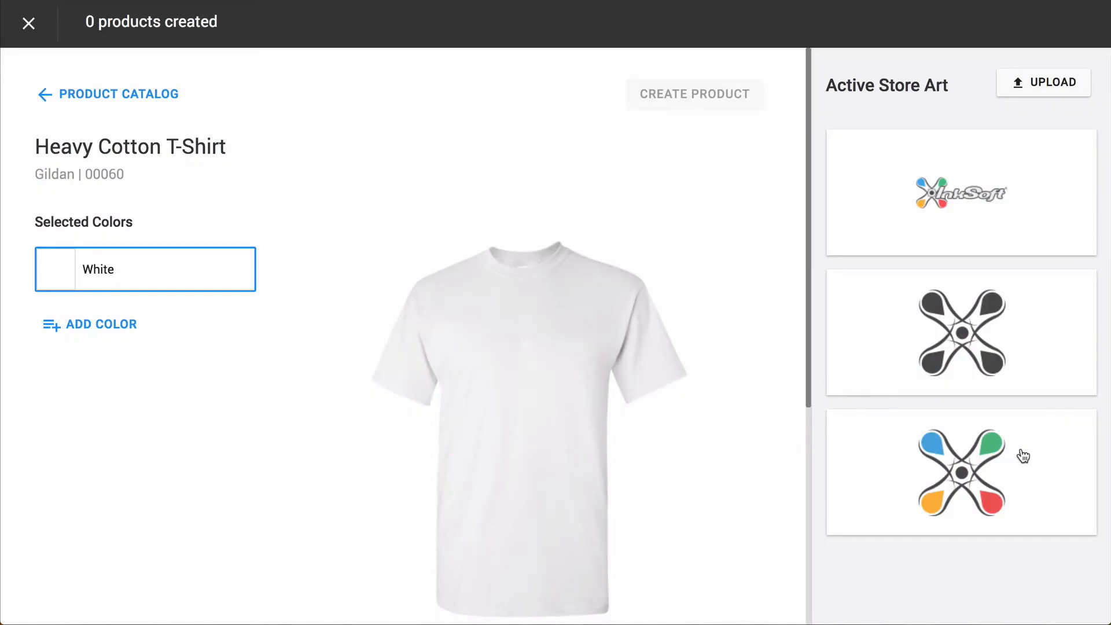
mouse_move(1015, 460)
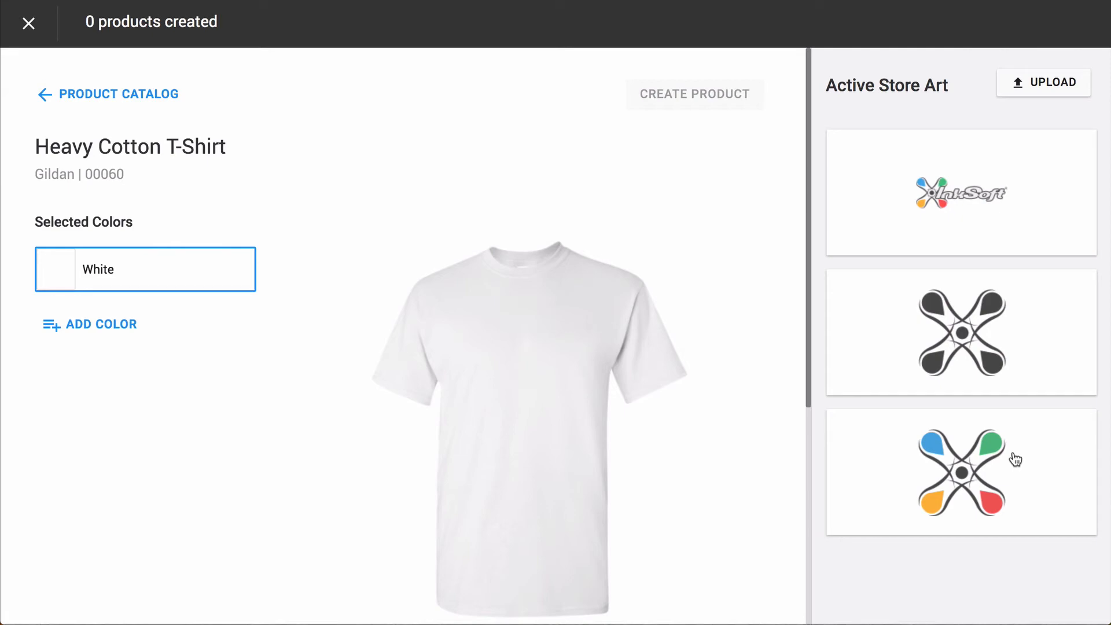
mouse_move(1014, 463)
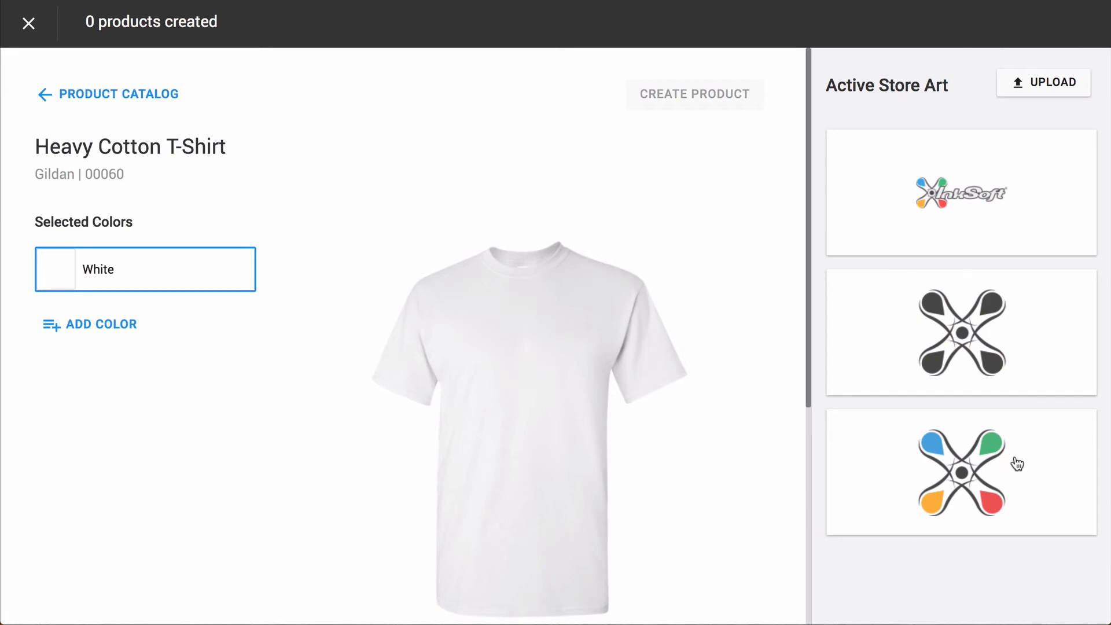
Step: Place SYMBOL-COLOR_COPY.svg on the white shirt and switch it to black Colorway 6
left_click(960, 477)
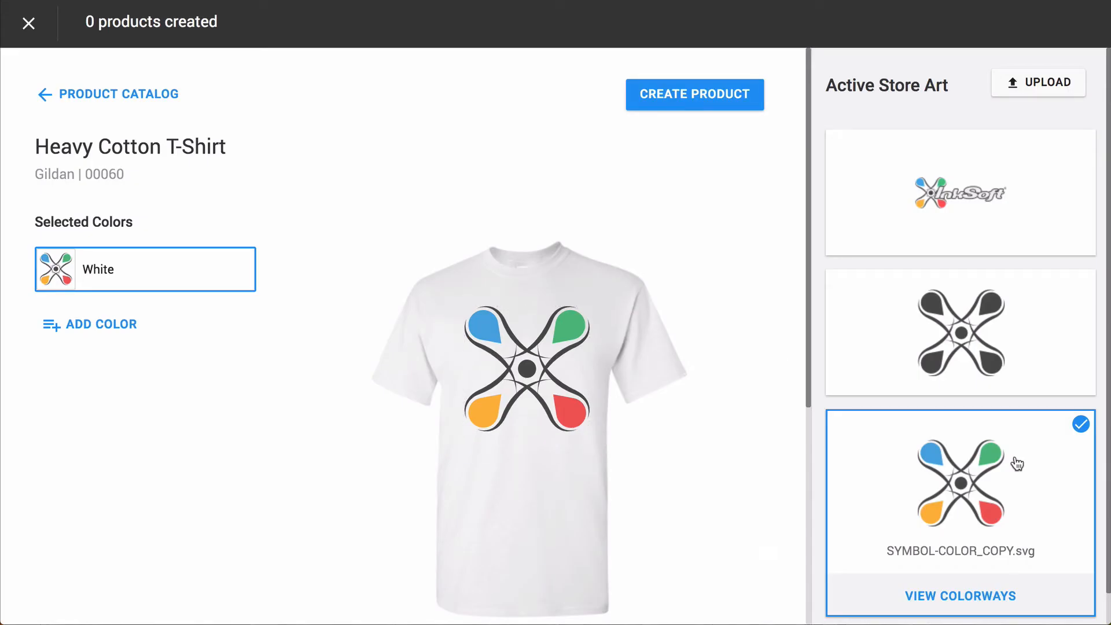
left_click(957, 596)
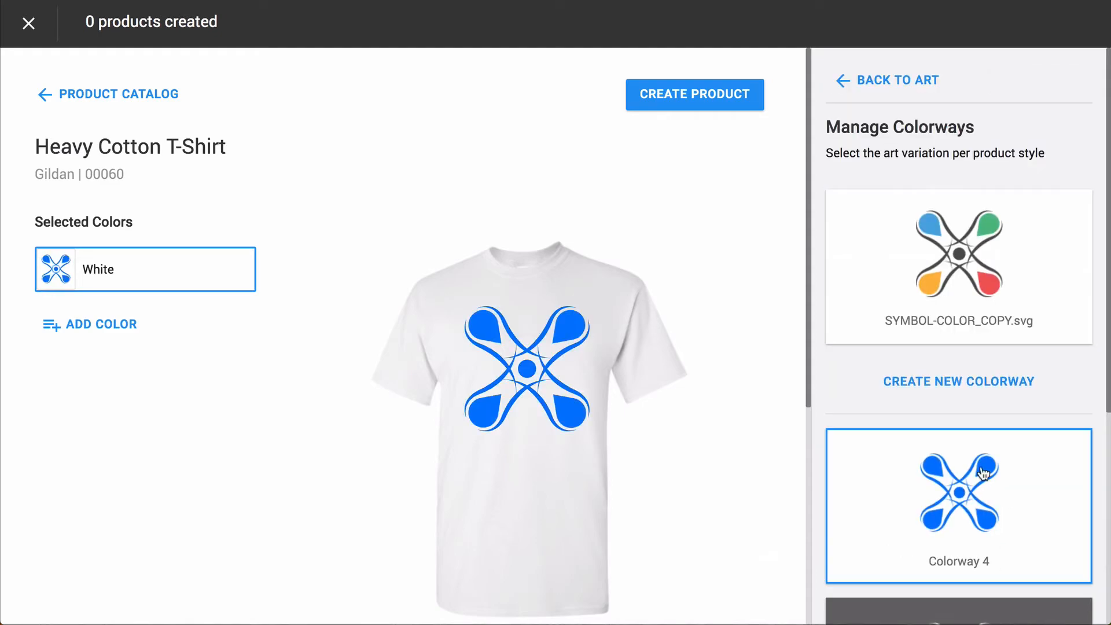
left_click(958, 265)
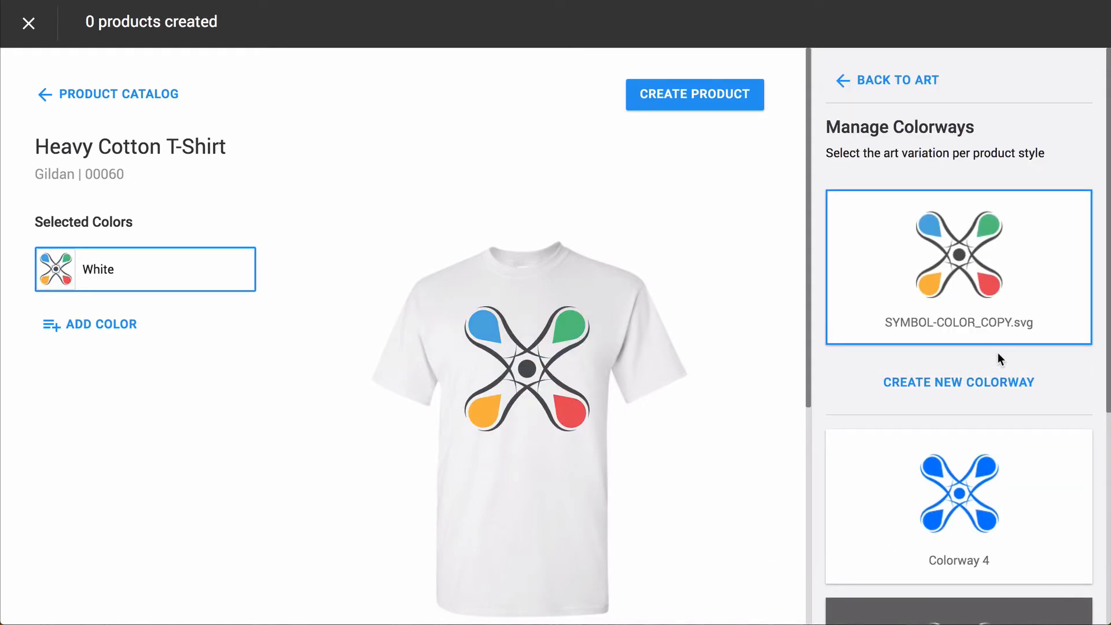
scroll("down", 3)
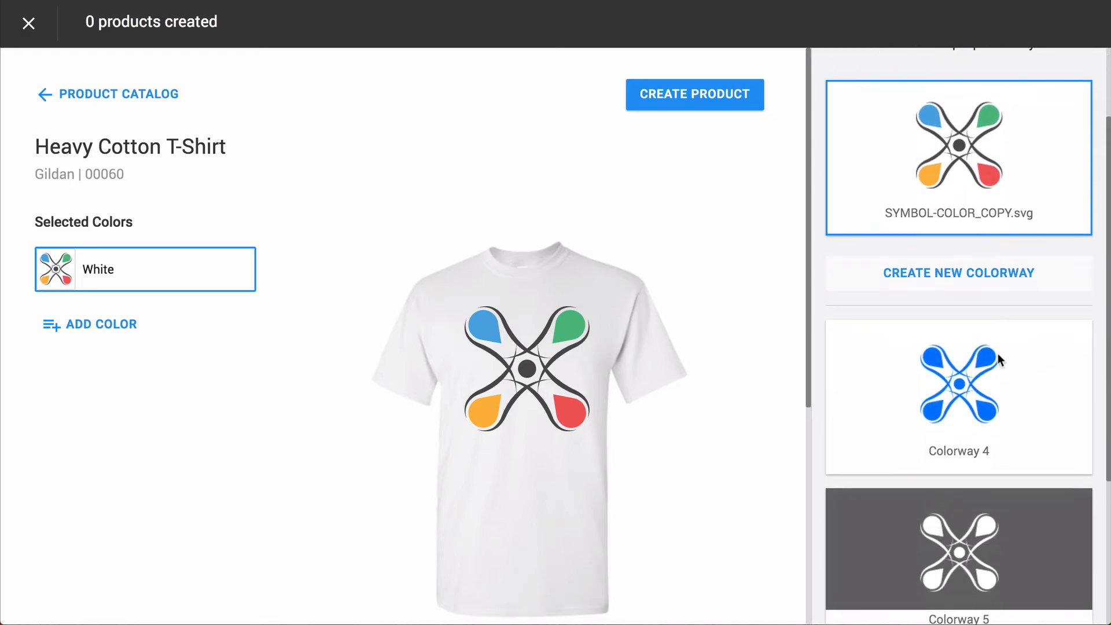
scroll("down", 3)
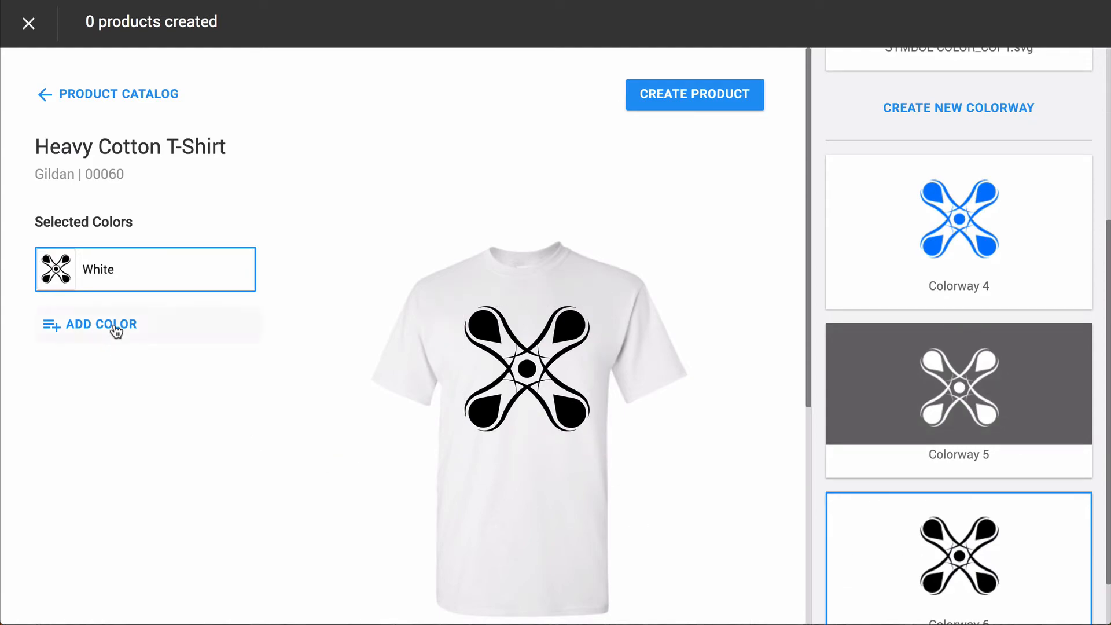
Step: Add Black as a shirt colour and give it the white-imprint Colorway 5
left_click(100, 324)
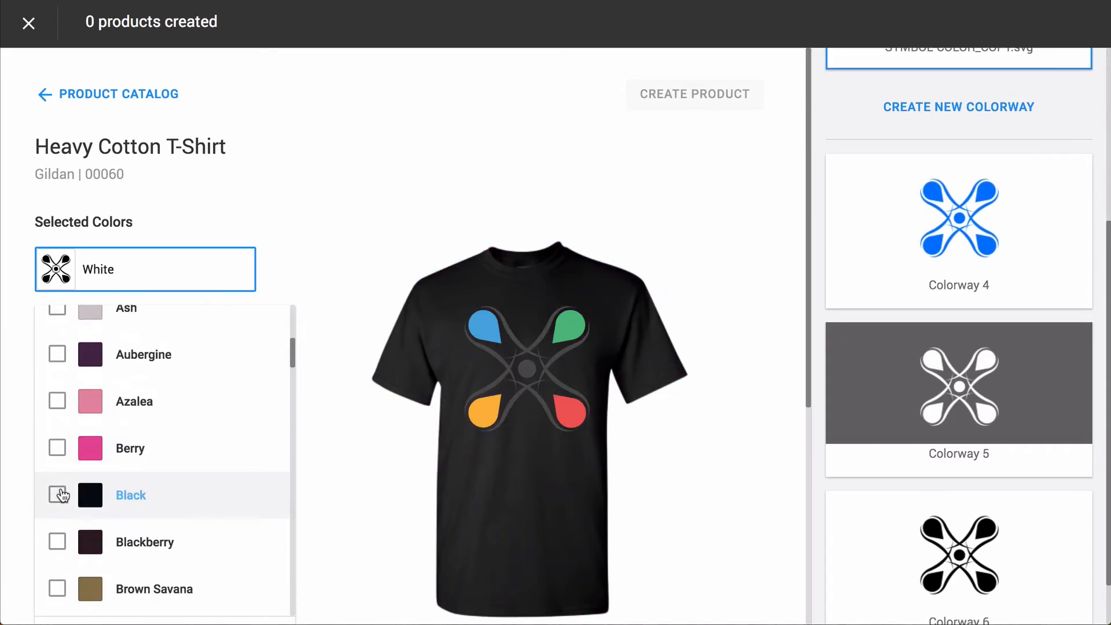
left_click(56, 495)
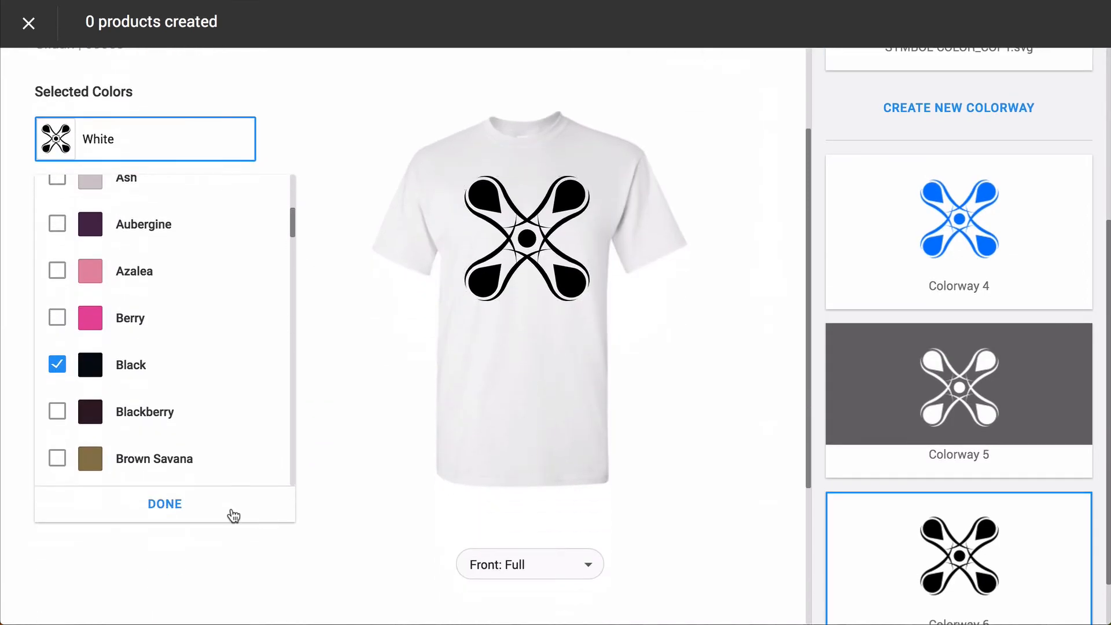
left_click(165, 504)
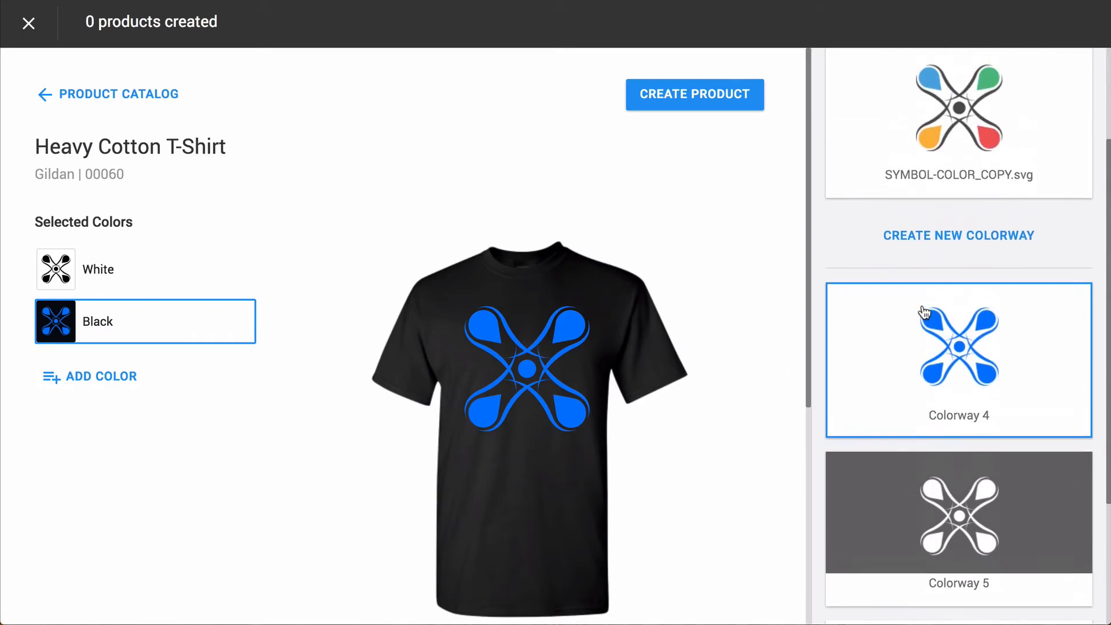
left_click(959, 513)
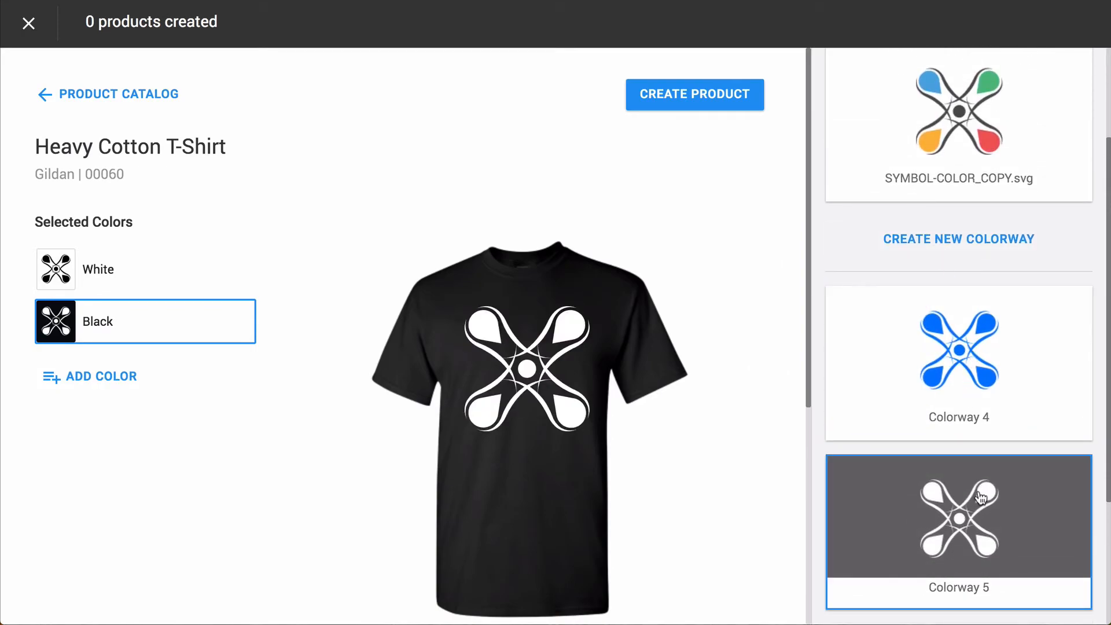
scroll("down", 3)
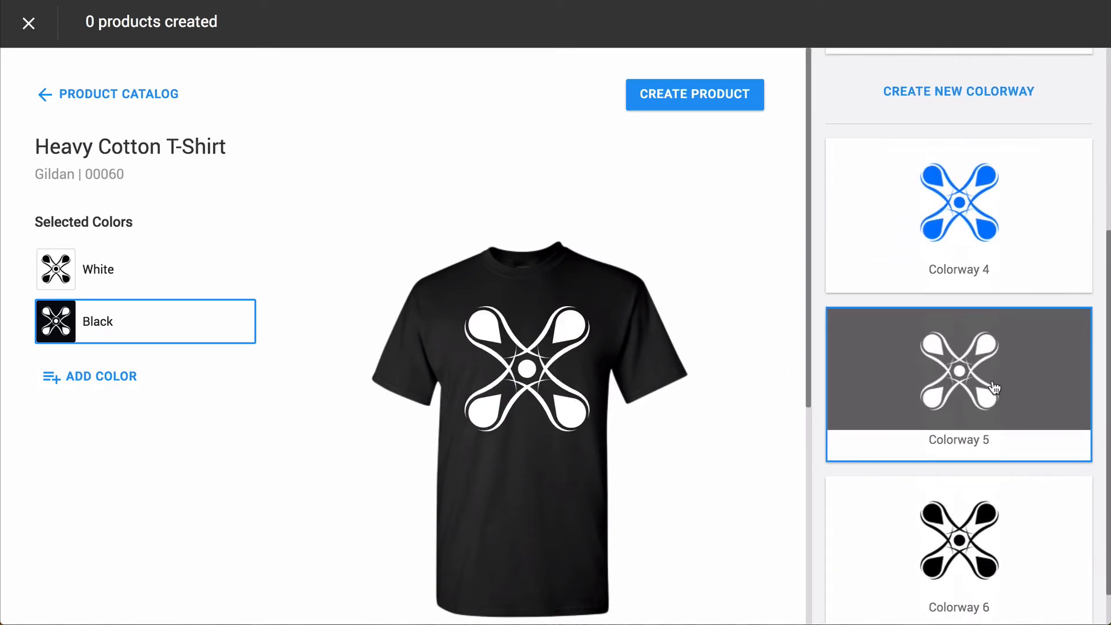
mouse_move(1023, 376)
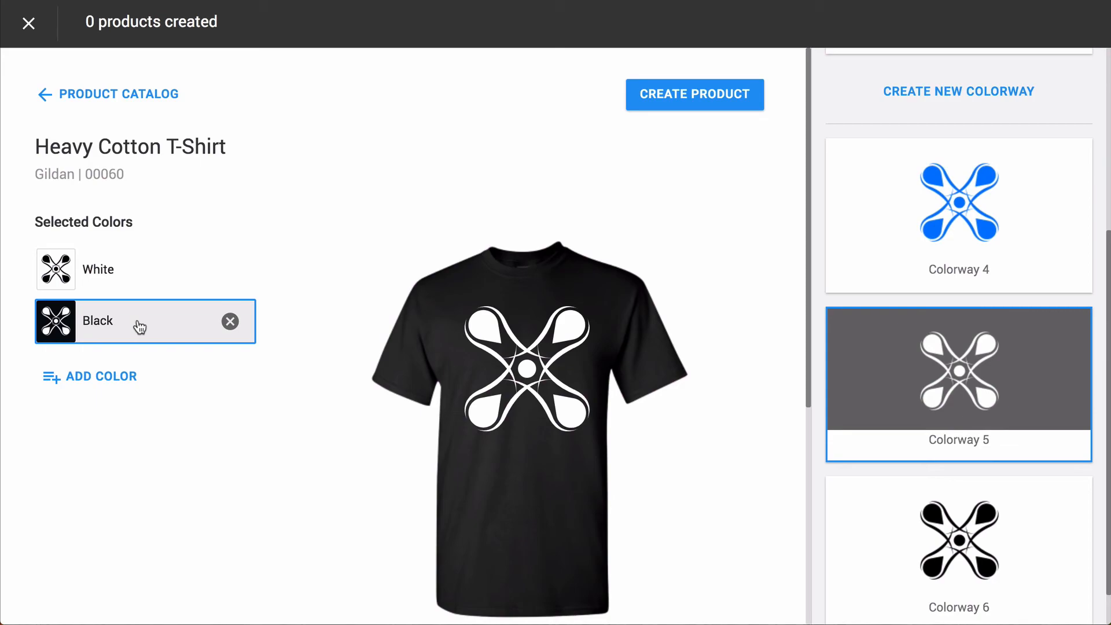
mouse_move(539, 120)
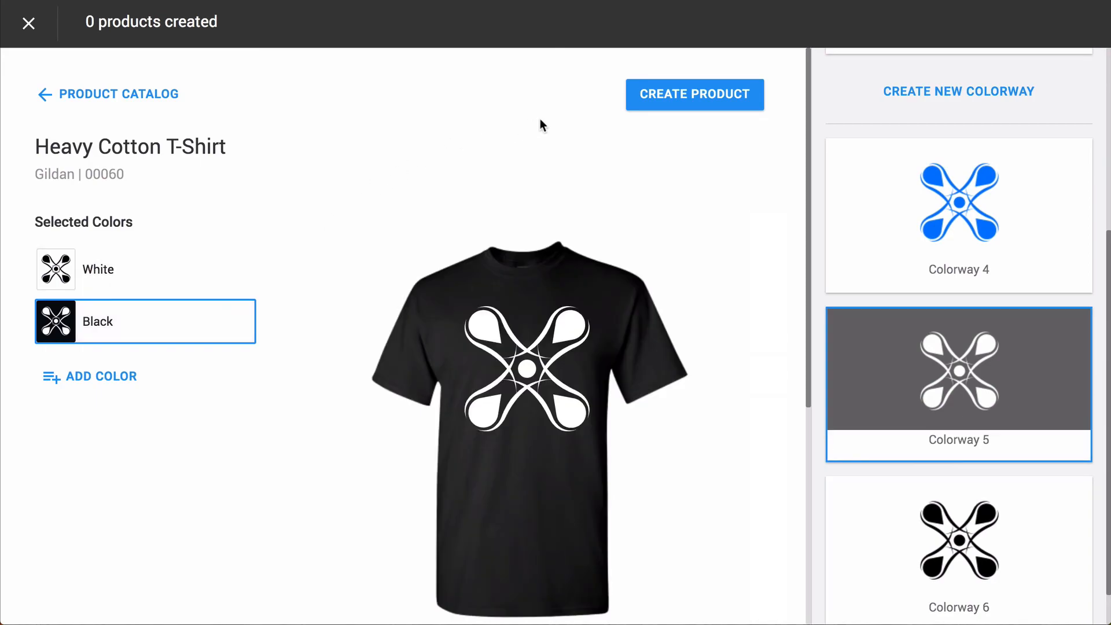
Step: Create the White/Black Heavy Cotton T-Shirt product and preview its white version
left_click(695, 94)
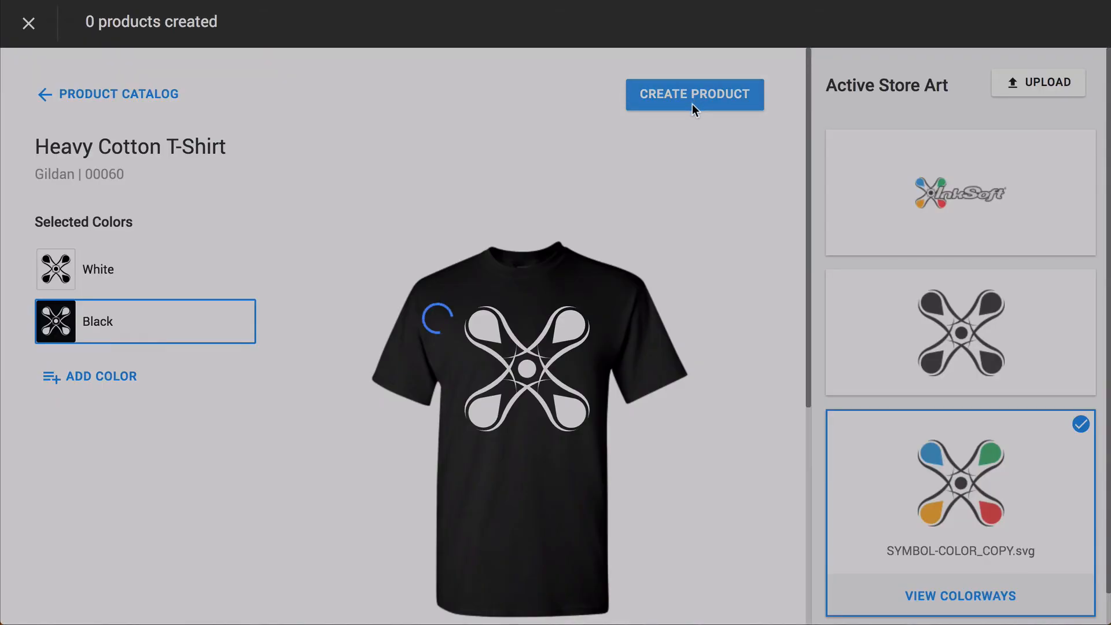
left_click(695, 94)
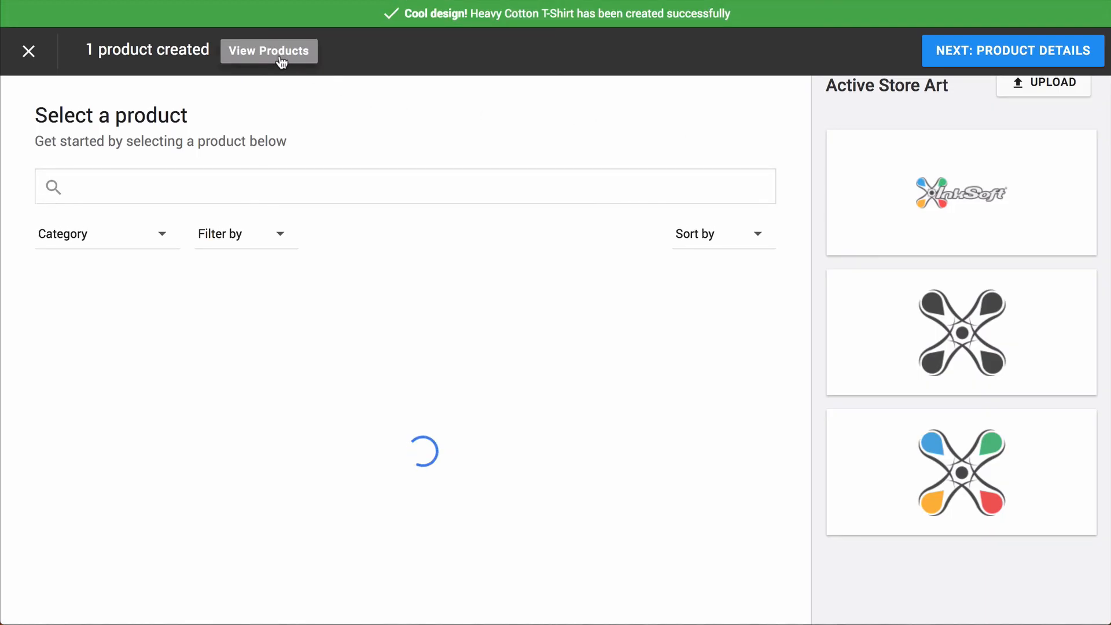
left_click(268, 51)
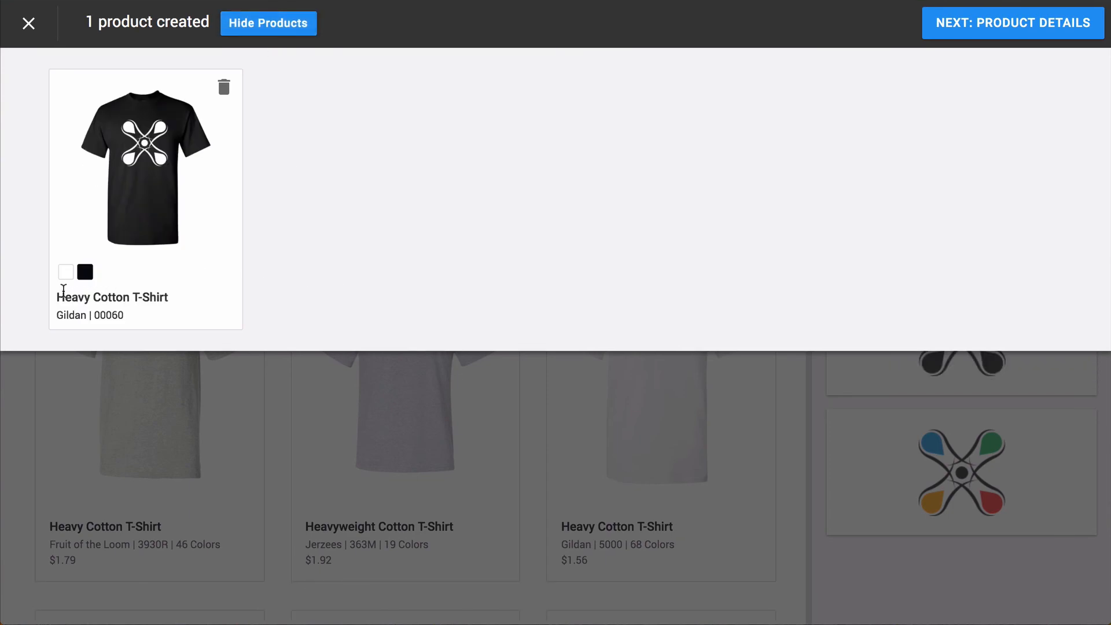
left_click(66, 271)
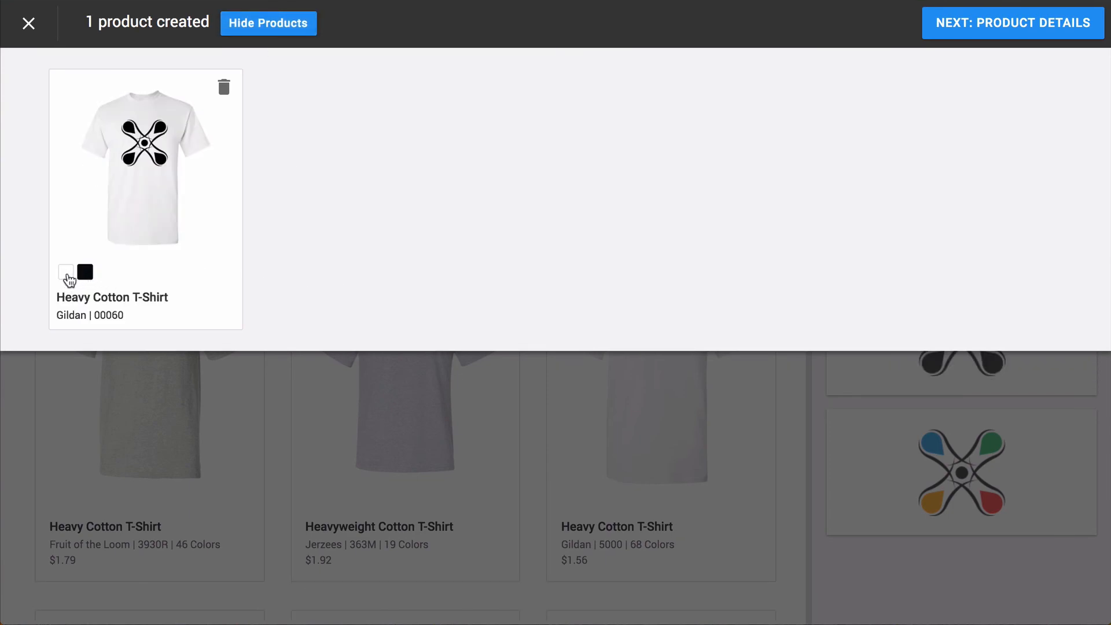
mouse_move(66, 272)
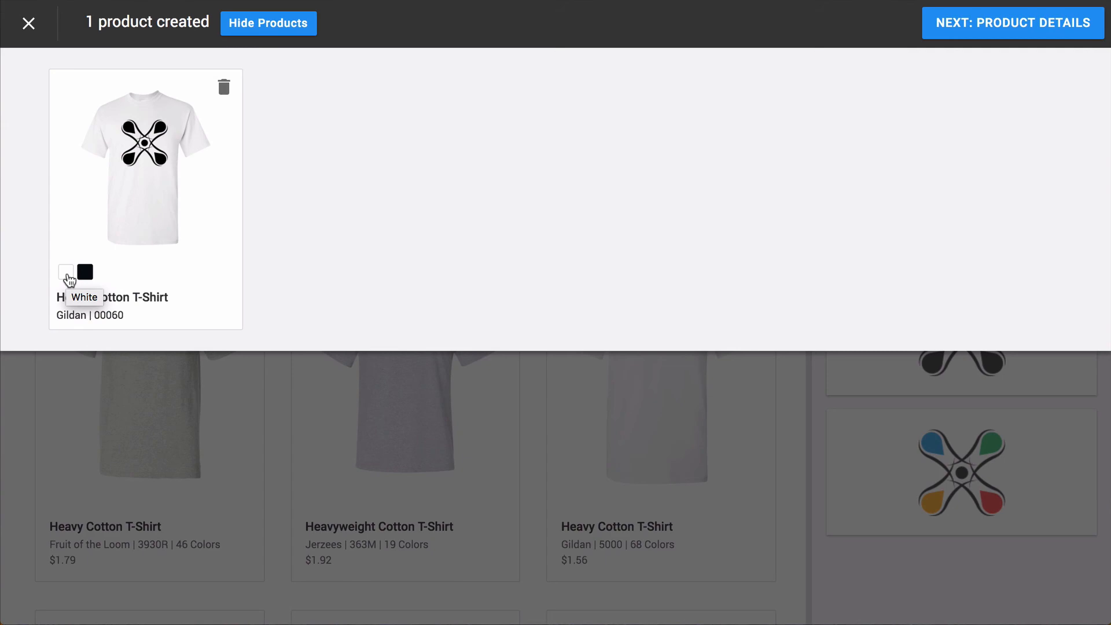
mouse_move(65, 274)
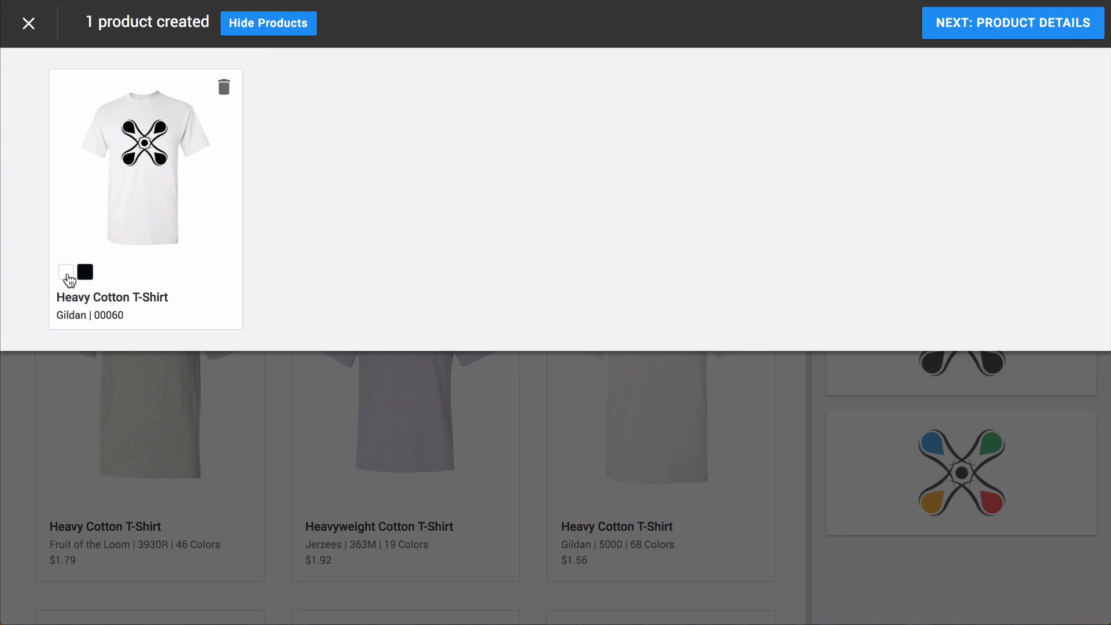